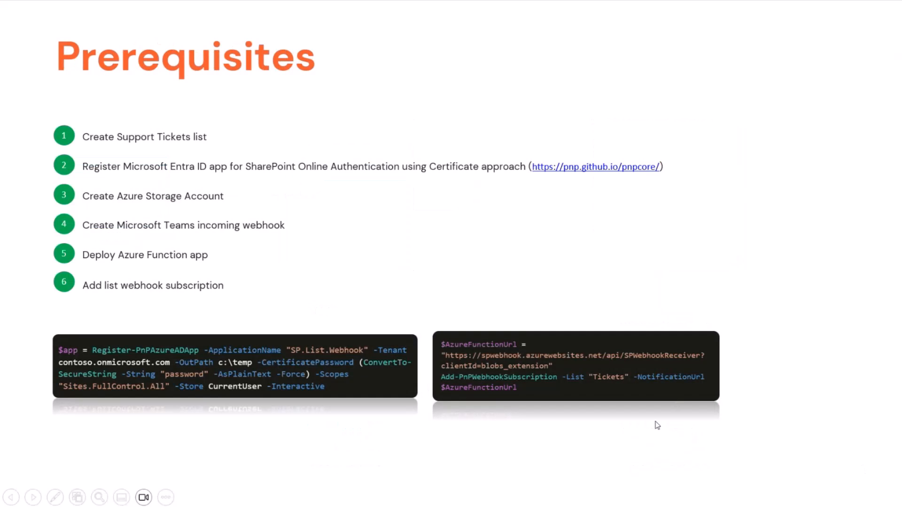
mouse_move(456, 147)
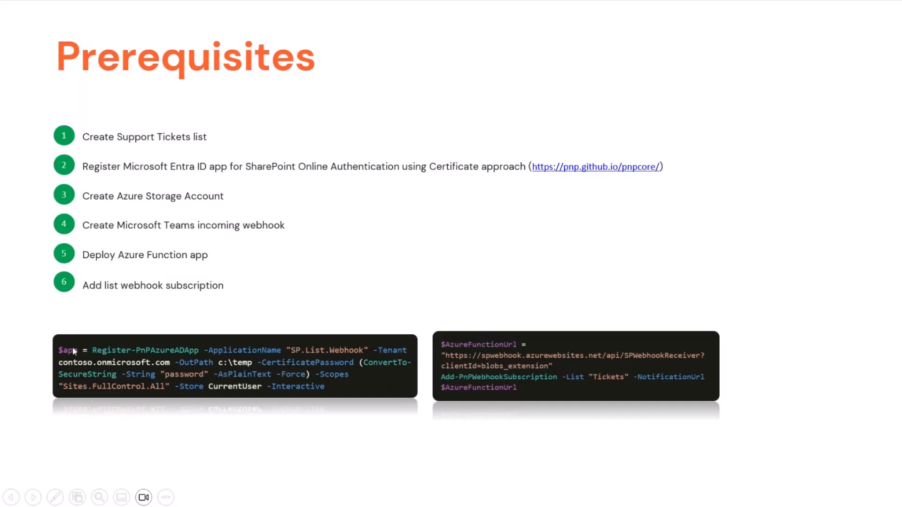
mouse_move(274, 385)
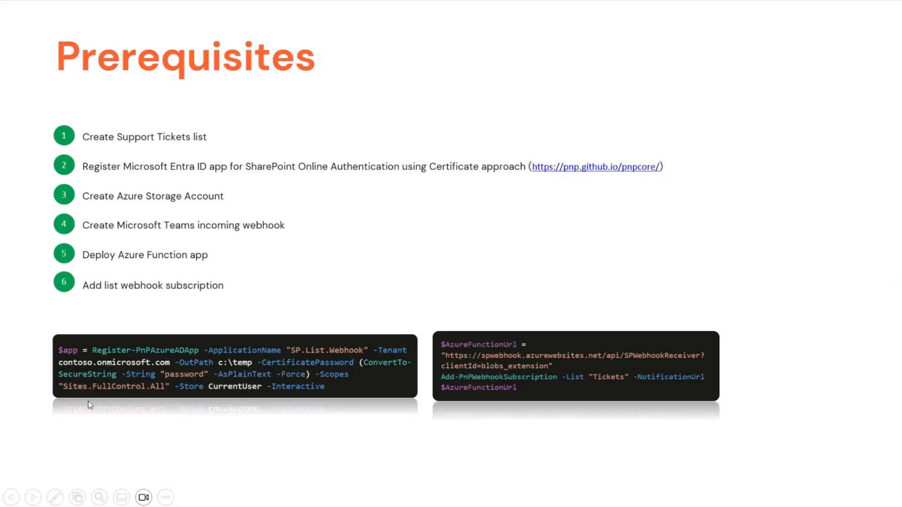
mouse_move(193, 213)
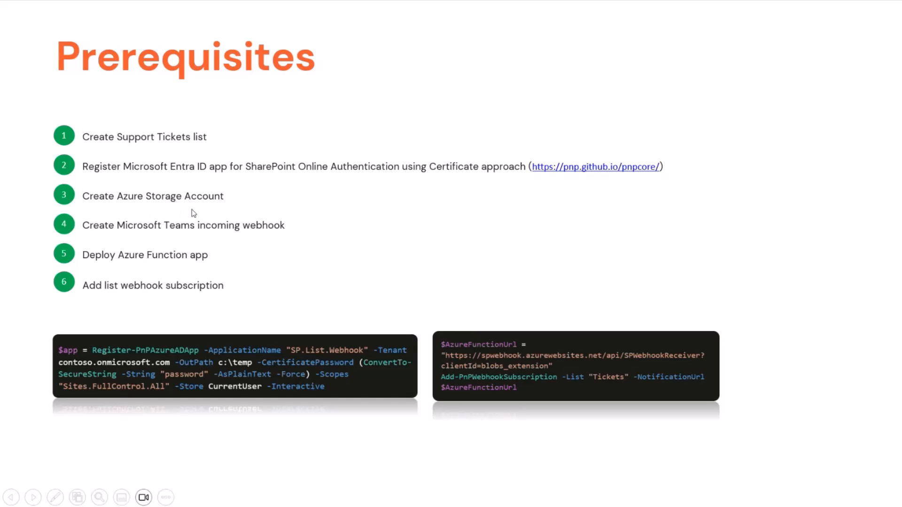
mouse_move(215, 199)
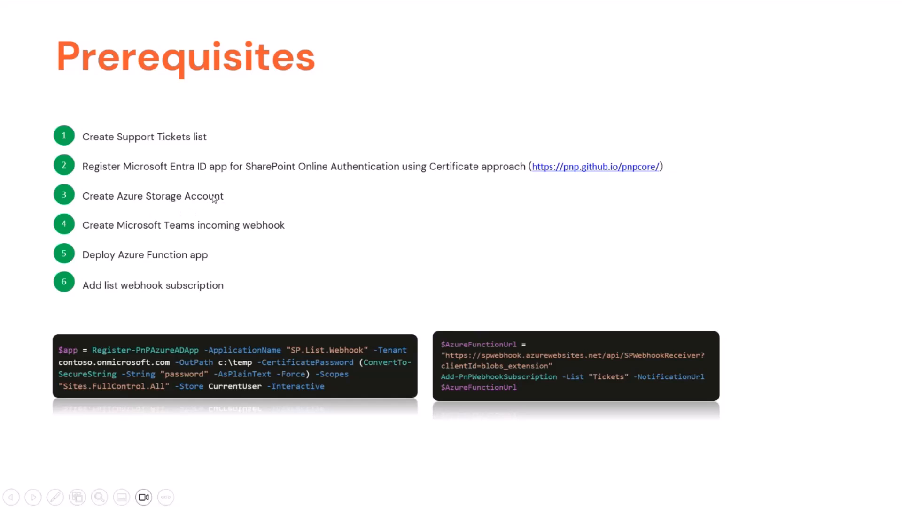
mouse_move(220, 203)
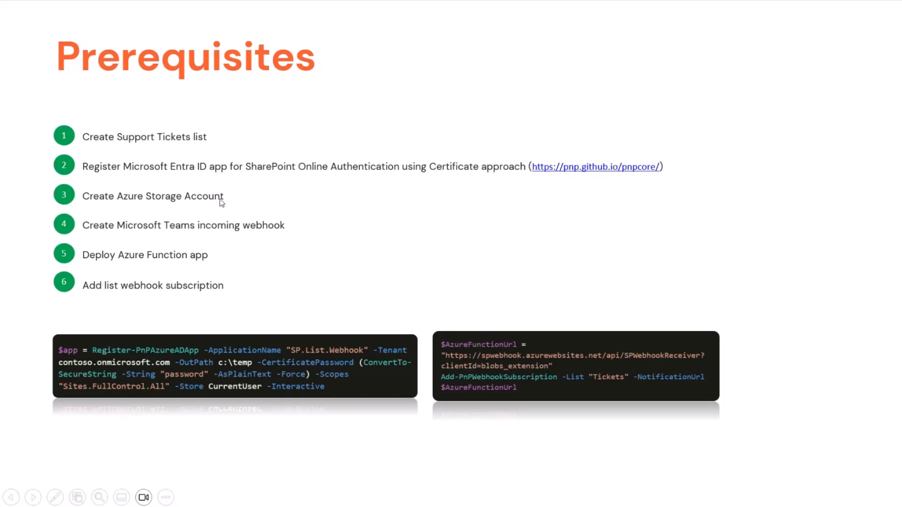
mouse_move(222, 205)
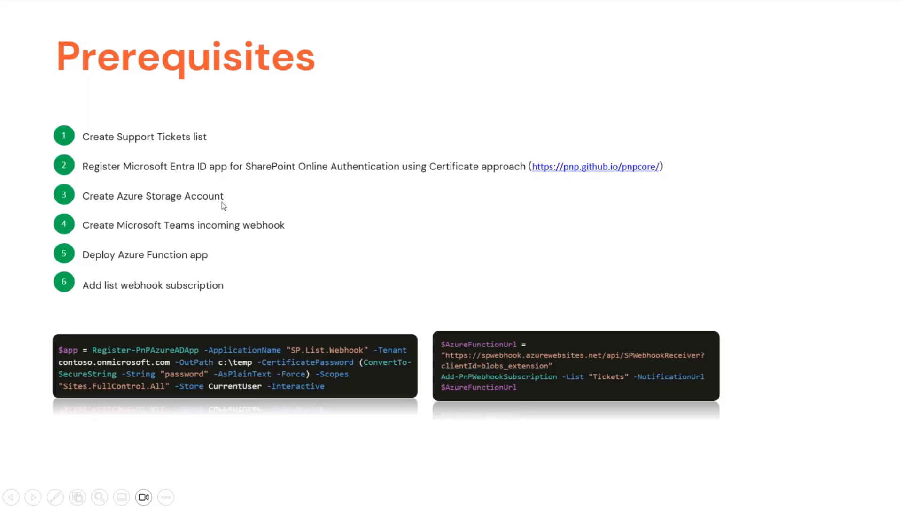
mouse_move(170, 204)
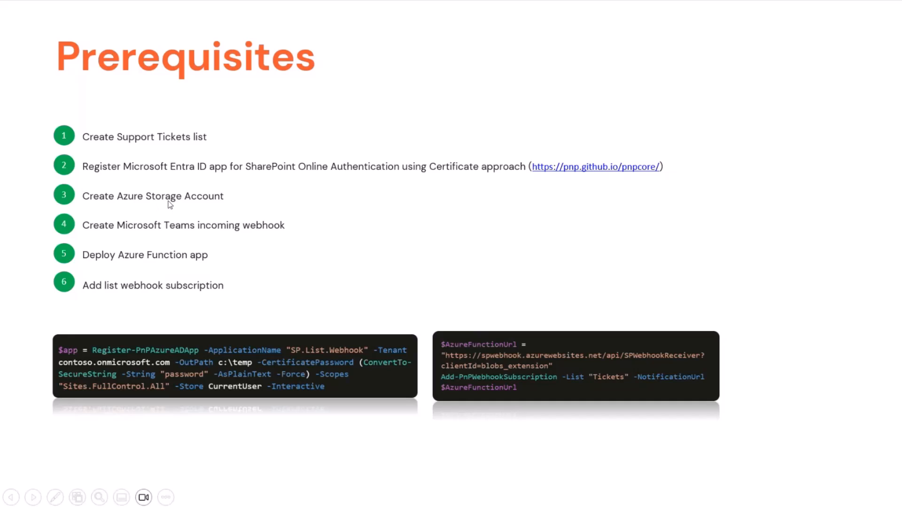
mouse_move(170, 201)
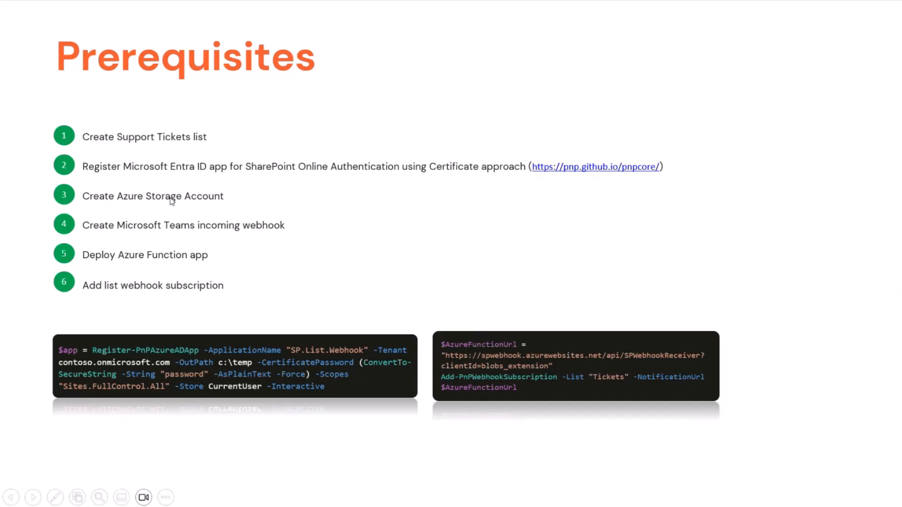
mouse_move(157, 231)
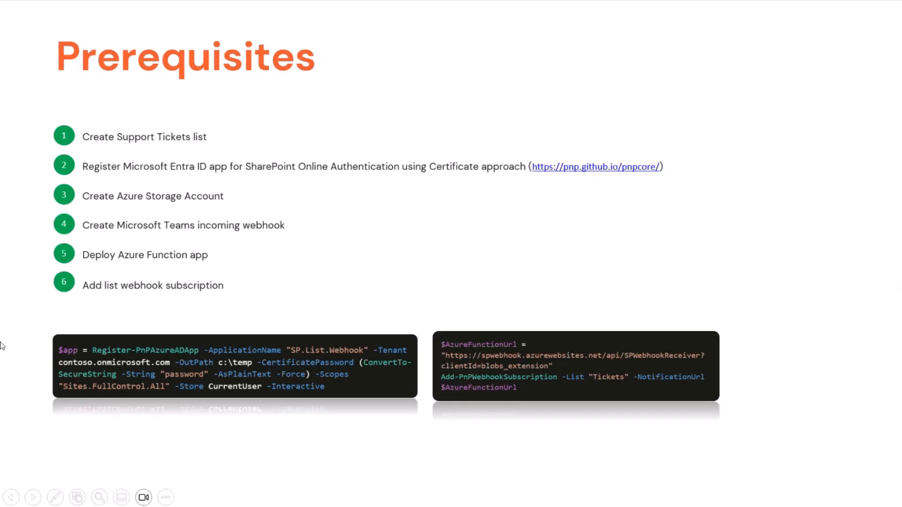
mouse_move(165, 234)
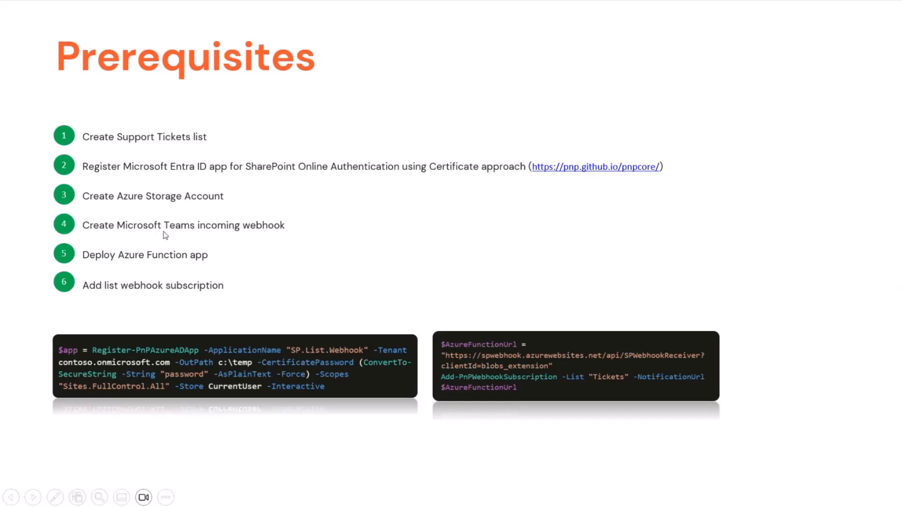
mouse_move(274, 235)
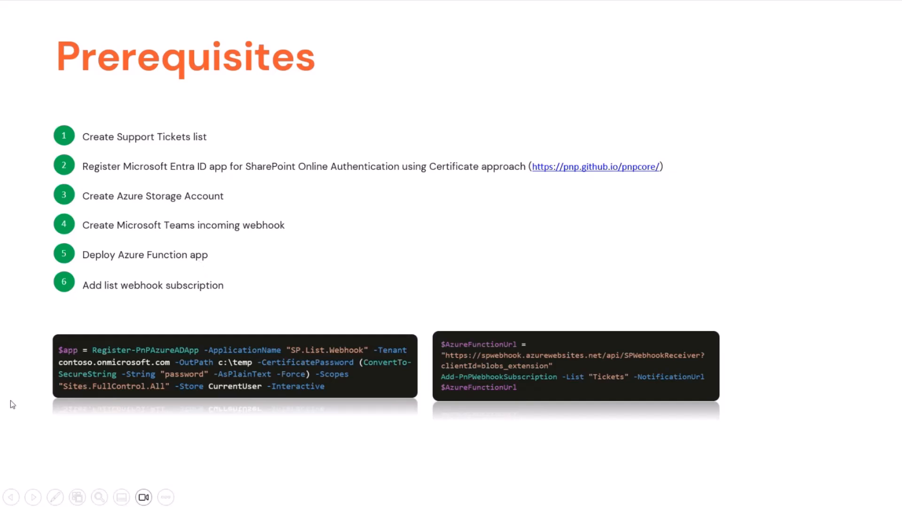
mouse_move(579, 370)
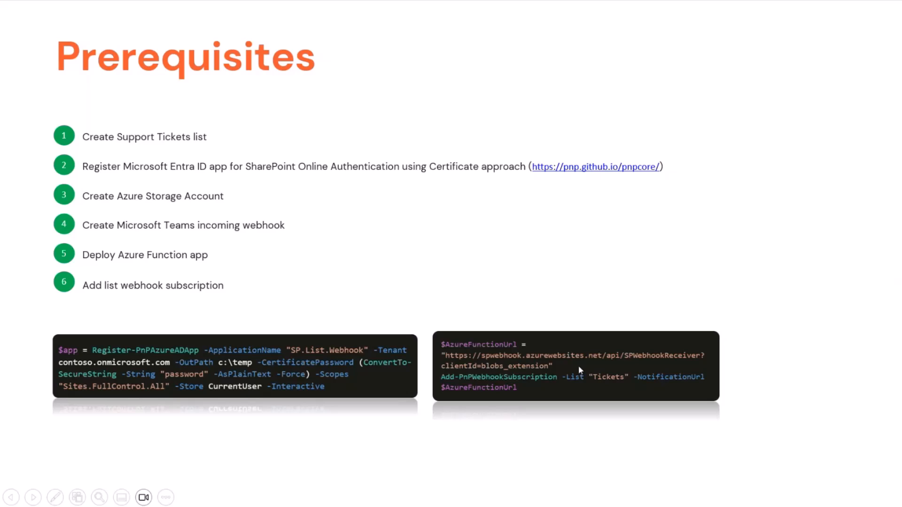
mouse_move(212, 320)
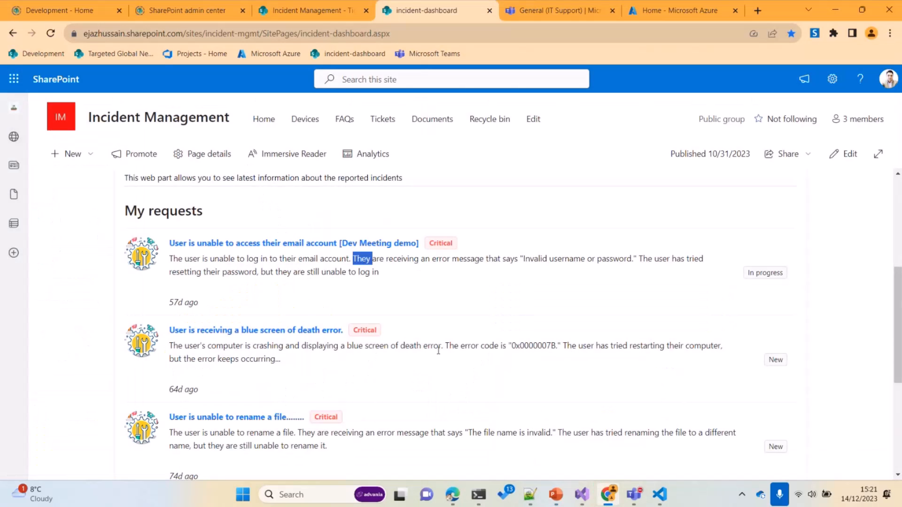
Refresh the incident dashboard and Tickets list, then bring up the critical email-access ticket for editing.
click(439, 350)
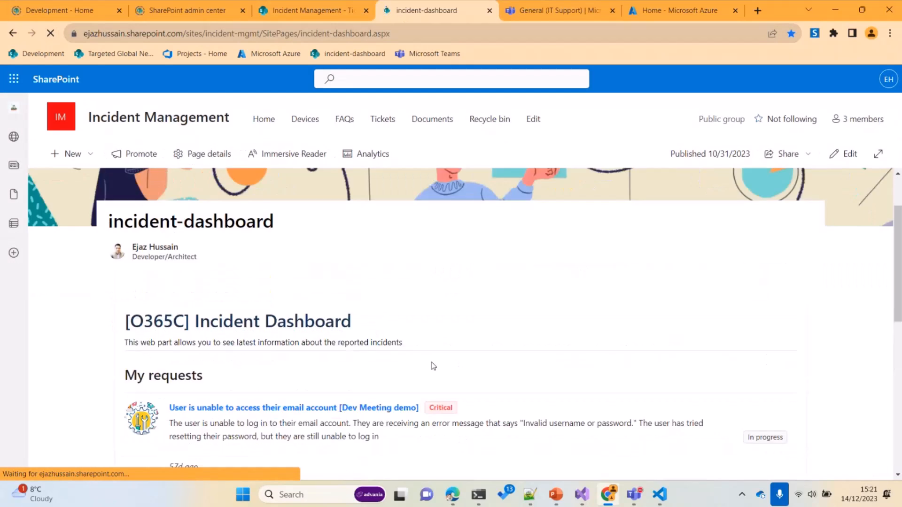
scroll(down, 3)
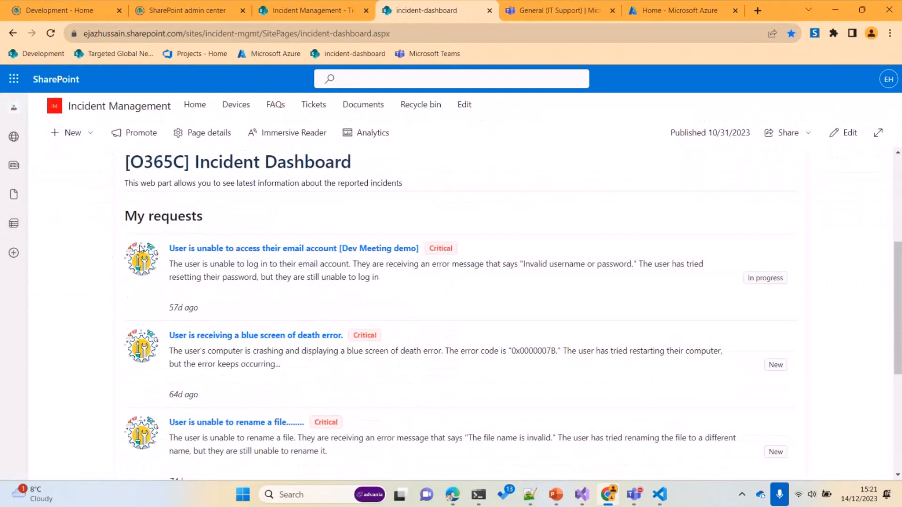
mouse_move(369, 259)
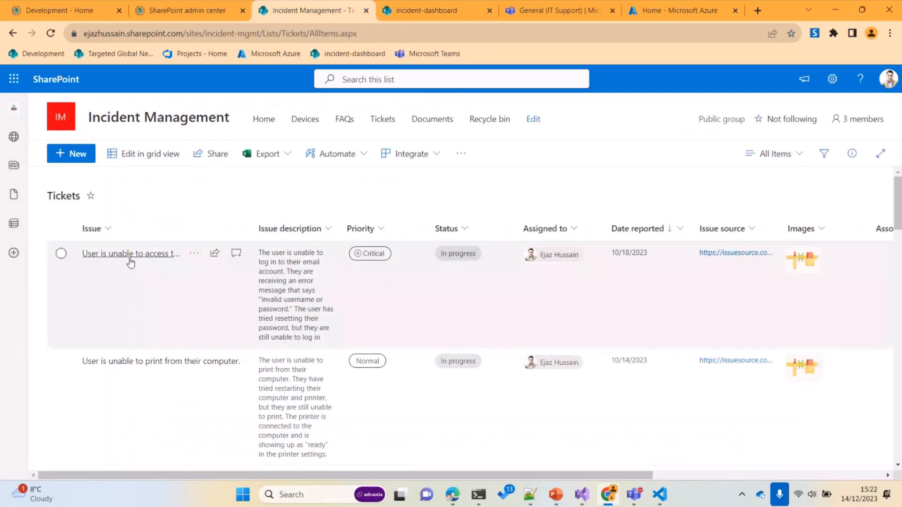
click(50, 33)
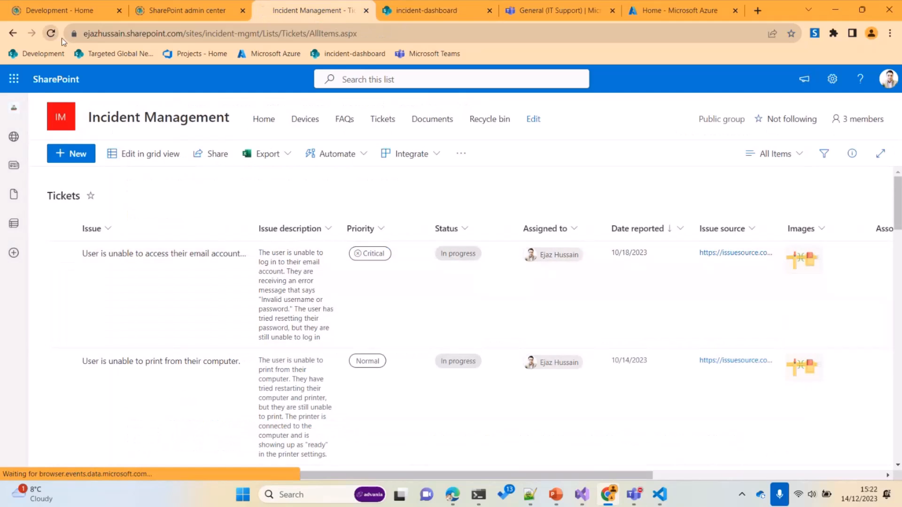
click(49, 33)
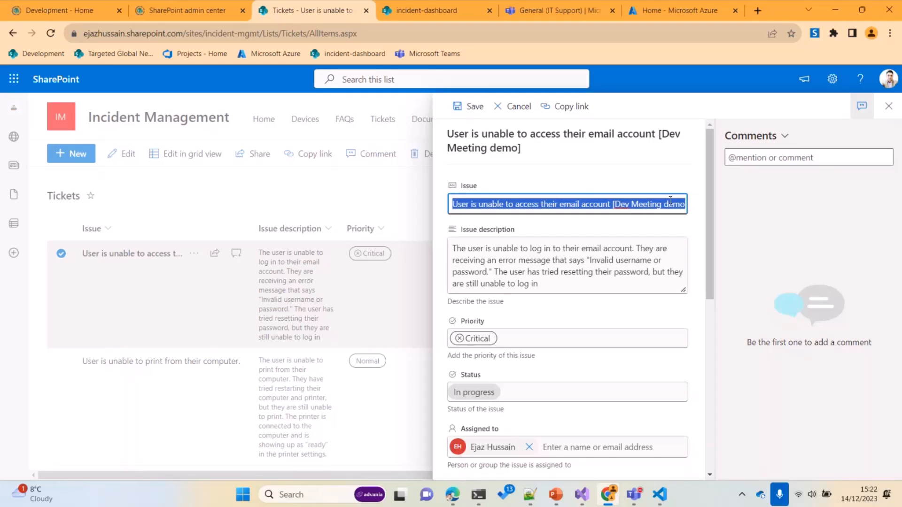
Replace the bracketed '[Dev Meeting demo]' note in the Issue title with '[Demo]'.
double_click(647, 204)
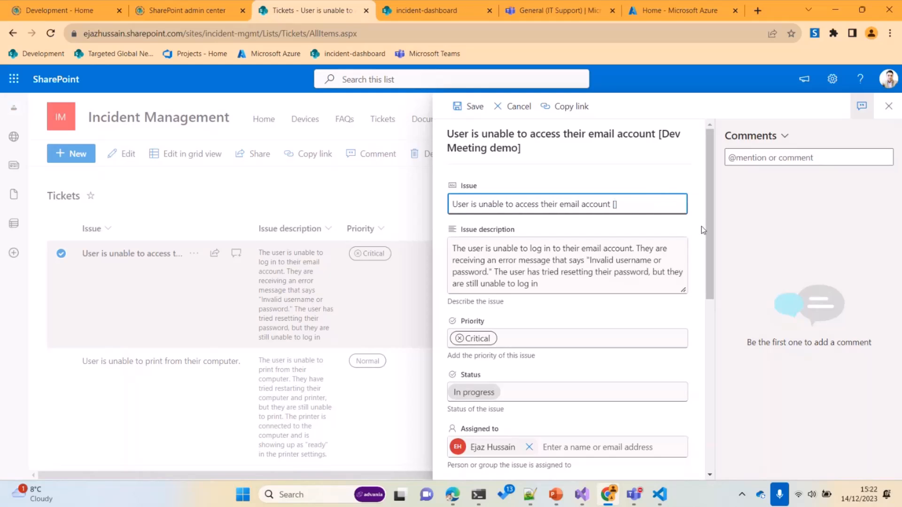
text(Dem)
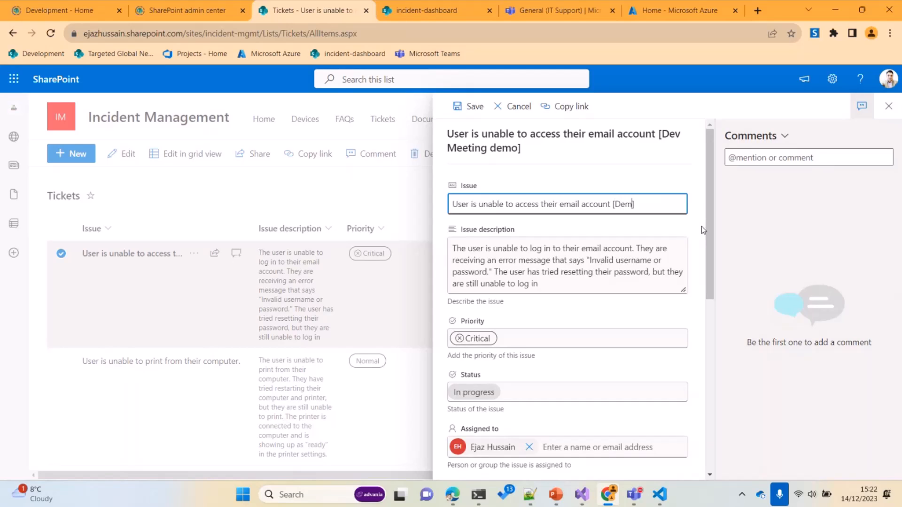
text(o])
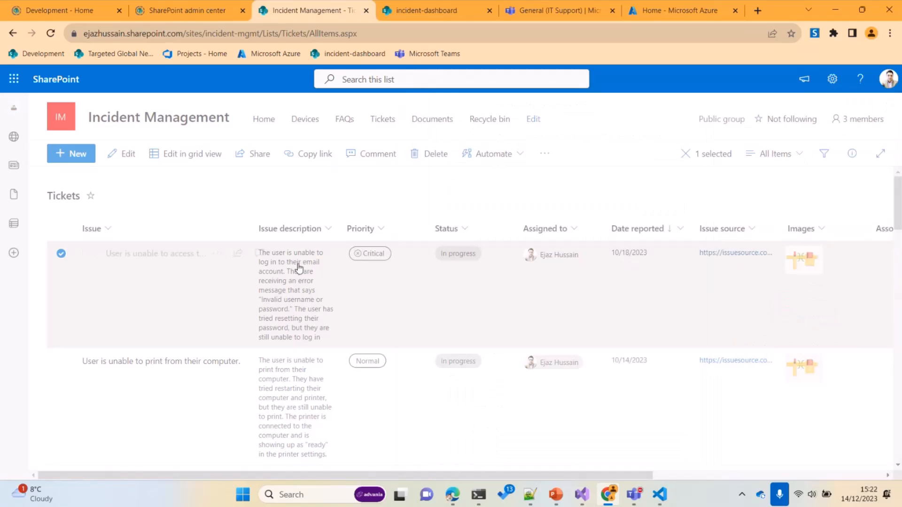
click(429, 10)
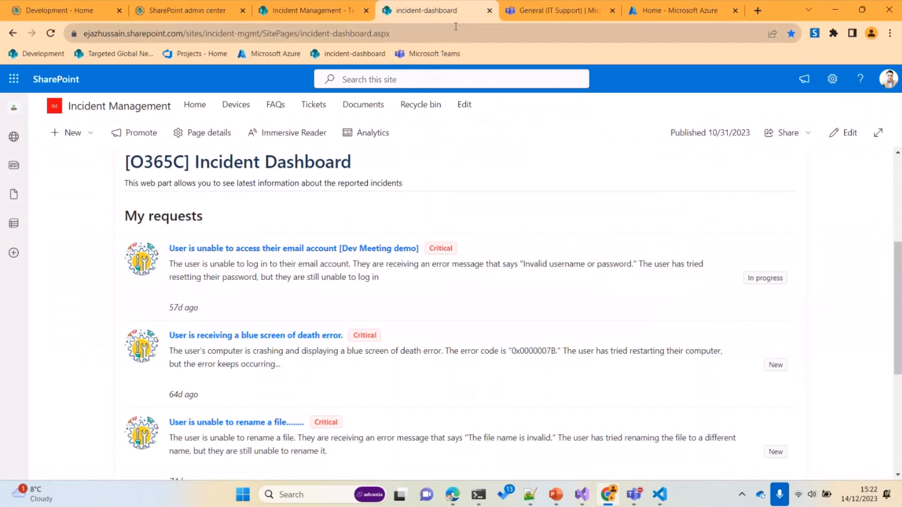
mouse_move(557, 364)
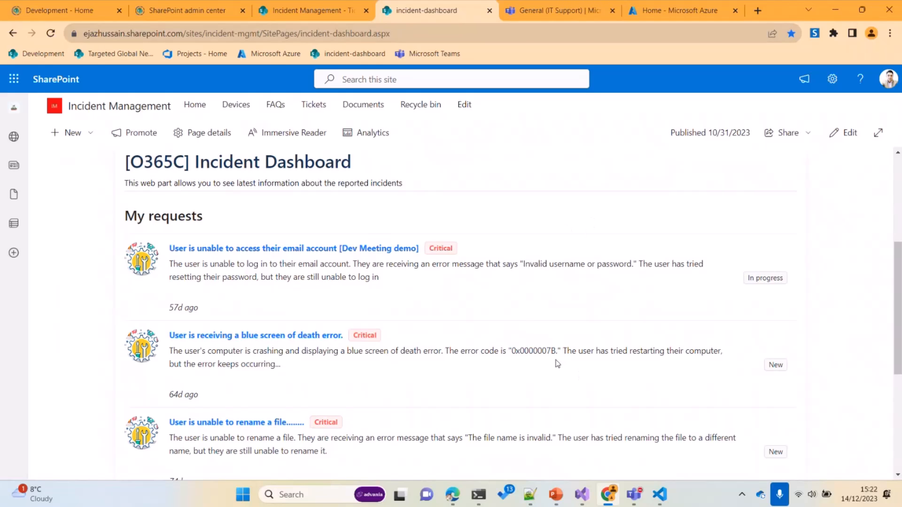
mouse_move(379, 281)
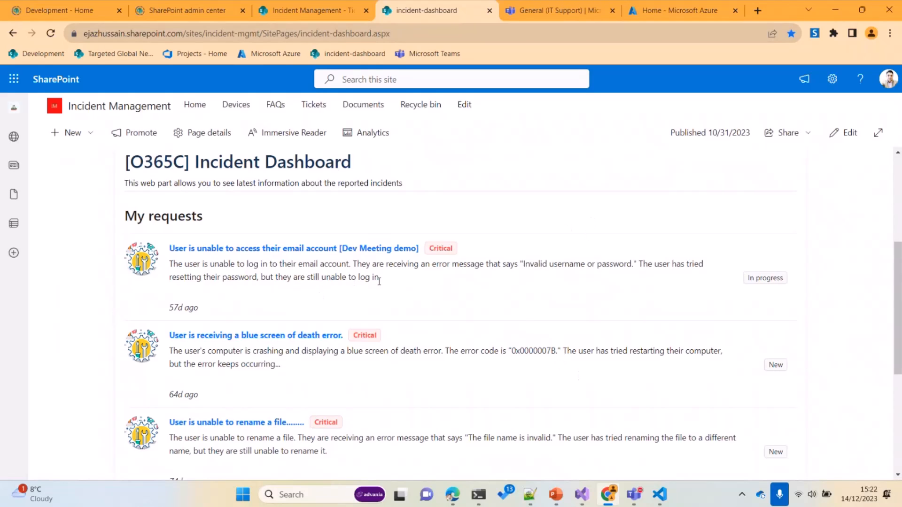
mouse_move(518, 299)
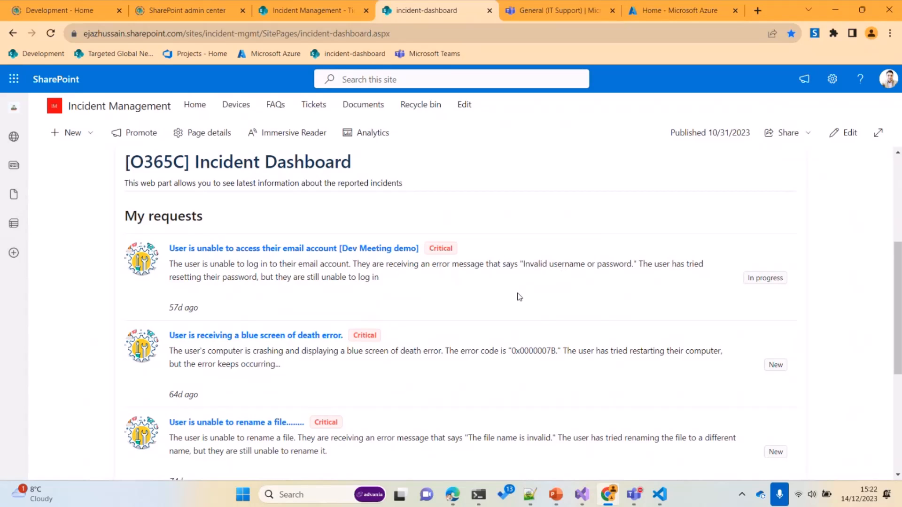
mouse_move(528, 293)
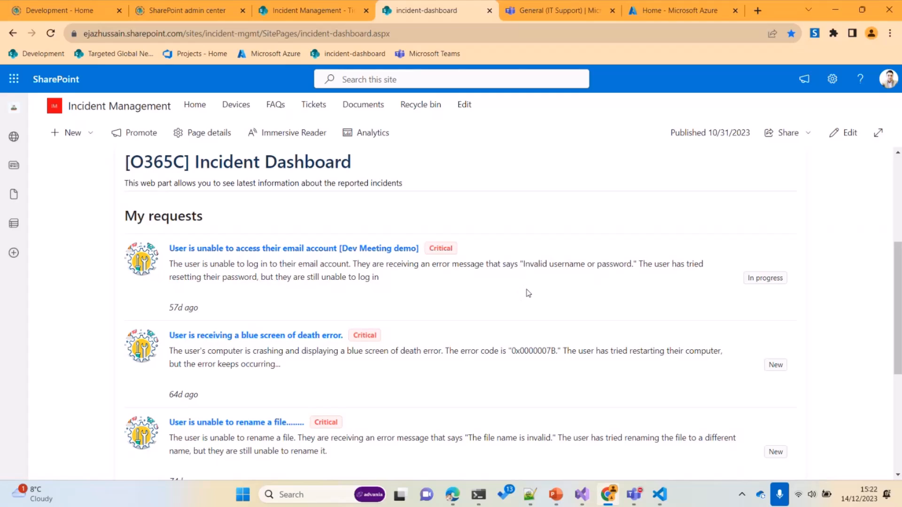
mouse_move(528, 298)
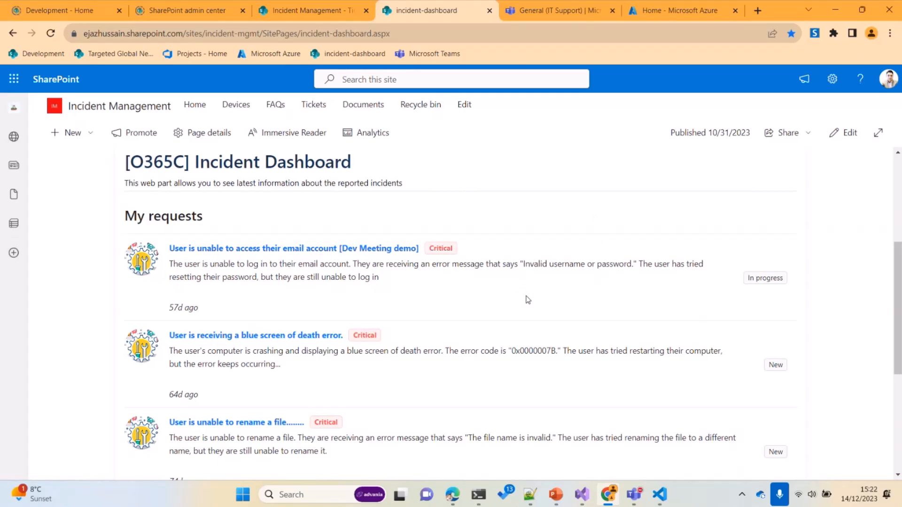
mouse_move(585, 302)
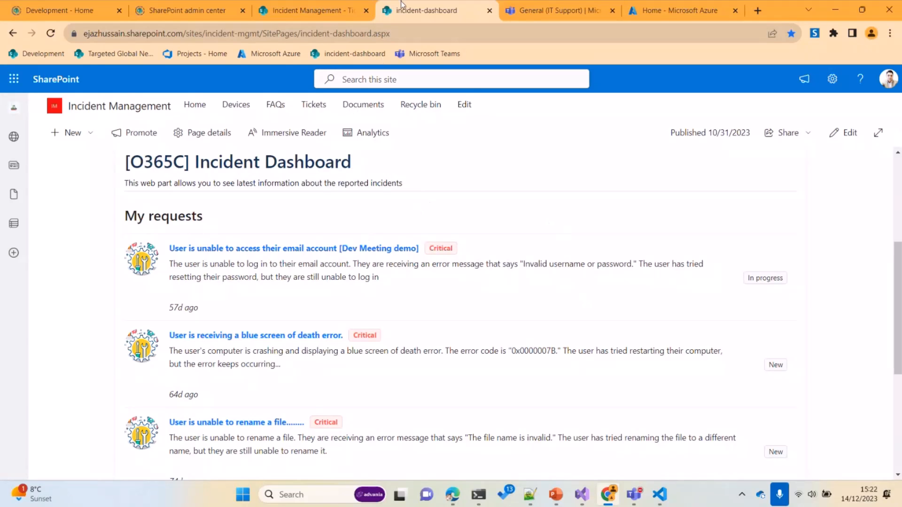
mouse_move(372, 272)
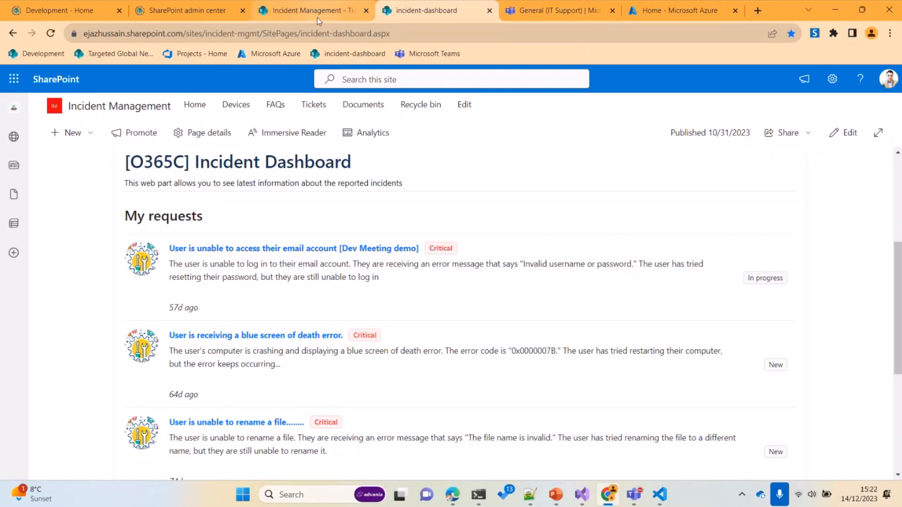
mouse_move(557, 10)
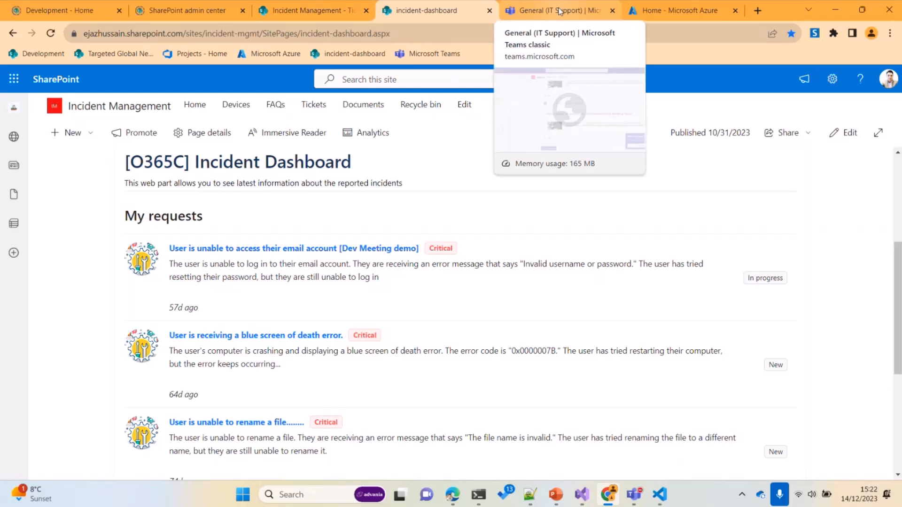
mouse_move(544, 281)
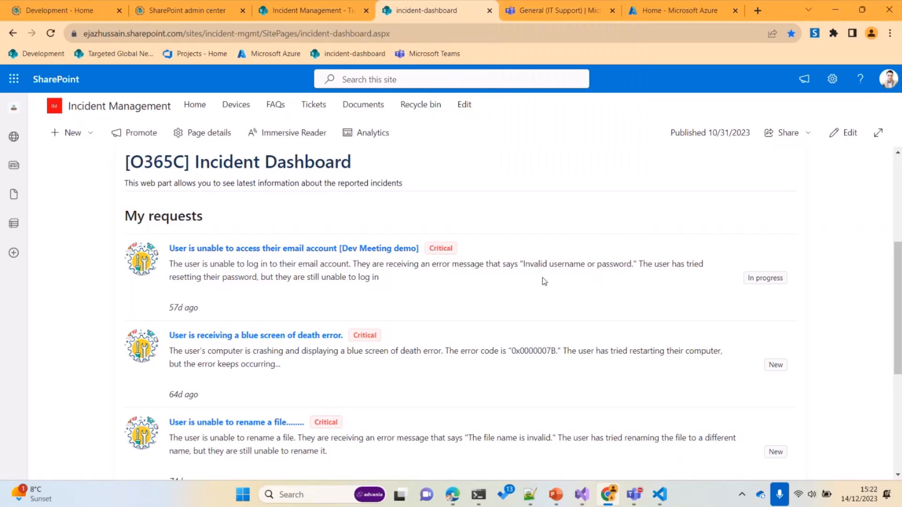
mouse_move(585, 446)
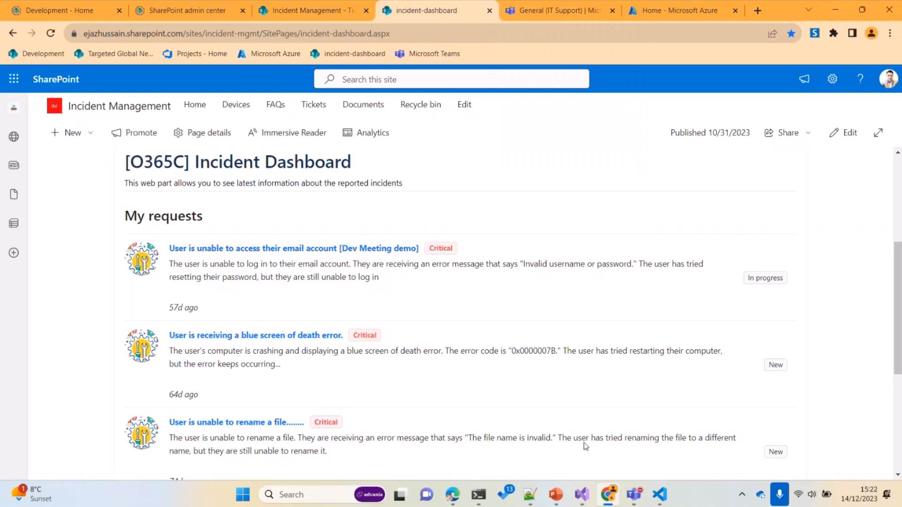
Show SPWebhookReceiver.cs and review its HttpTrigger attribute at the top of the Run method.
click(660, 495)
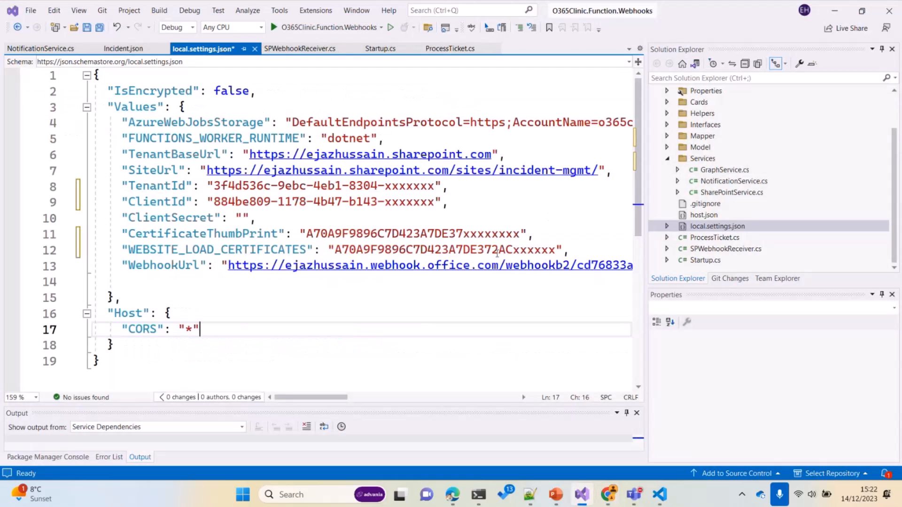
click(717, 227)
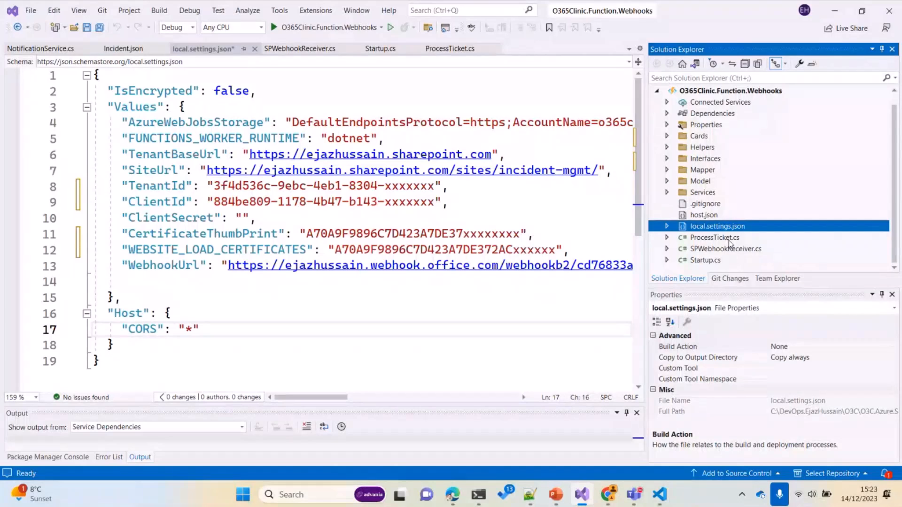
click(714, 236)
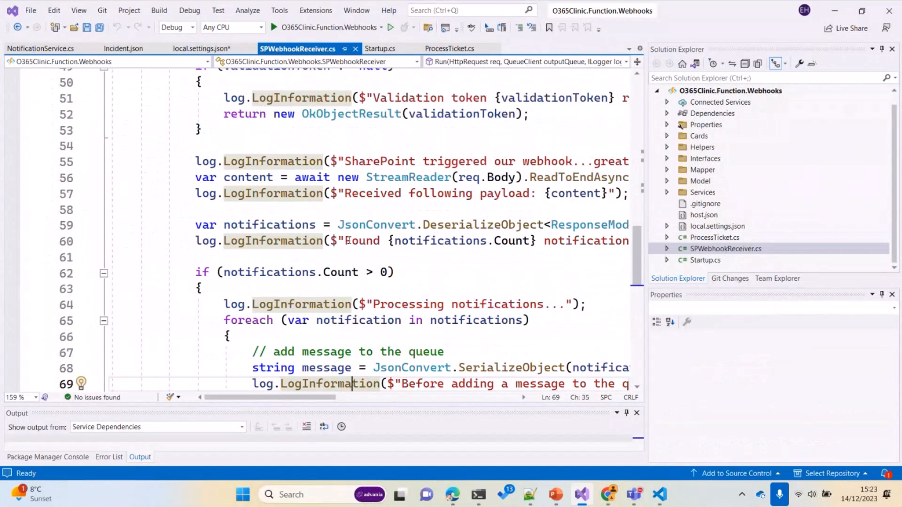
scroll(up, 3)
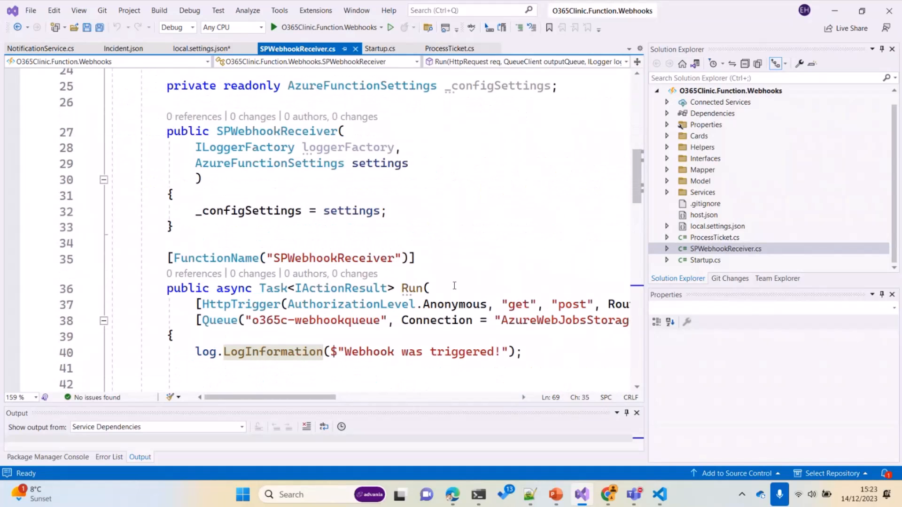
scroll(up, 3)
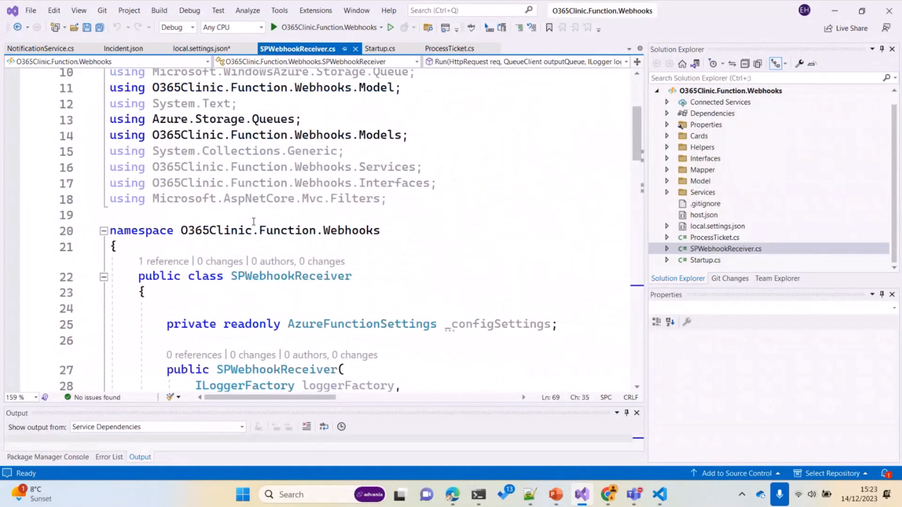
scroll(down, 3)
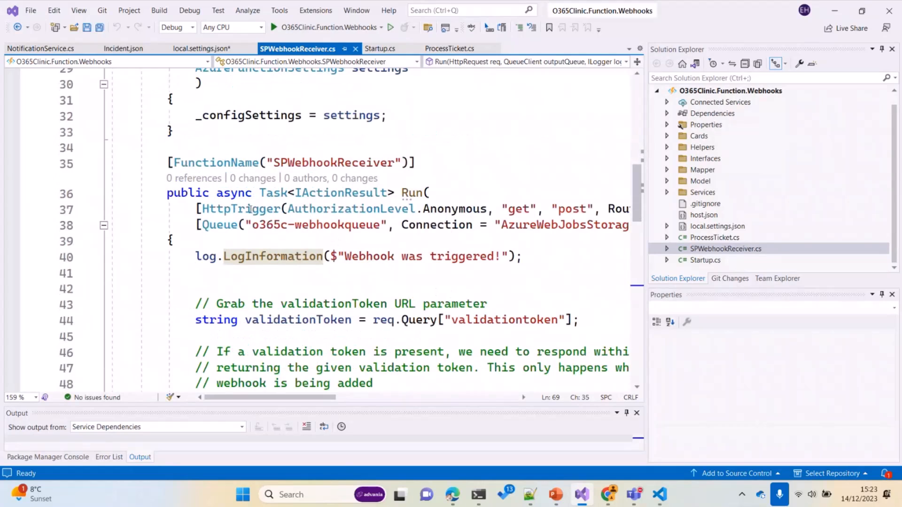
double_click(237, 208)
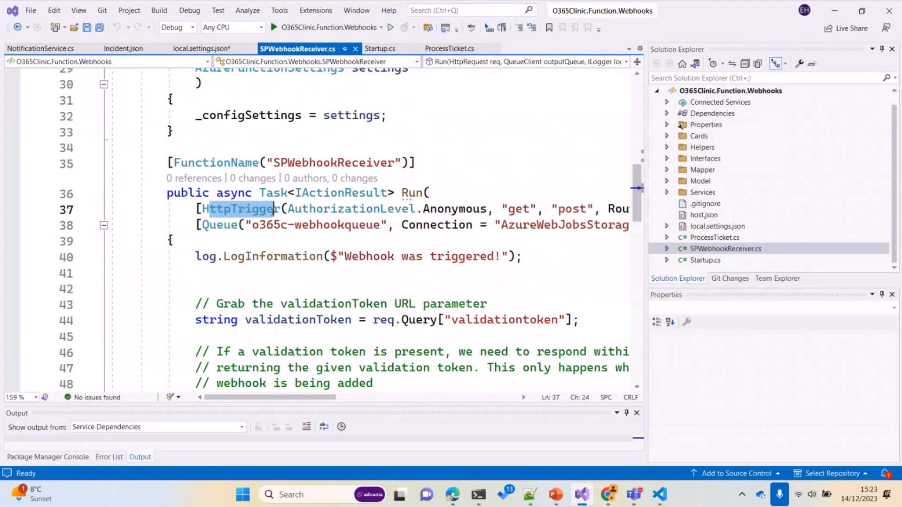
scroll(down, 3)
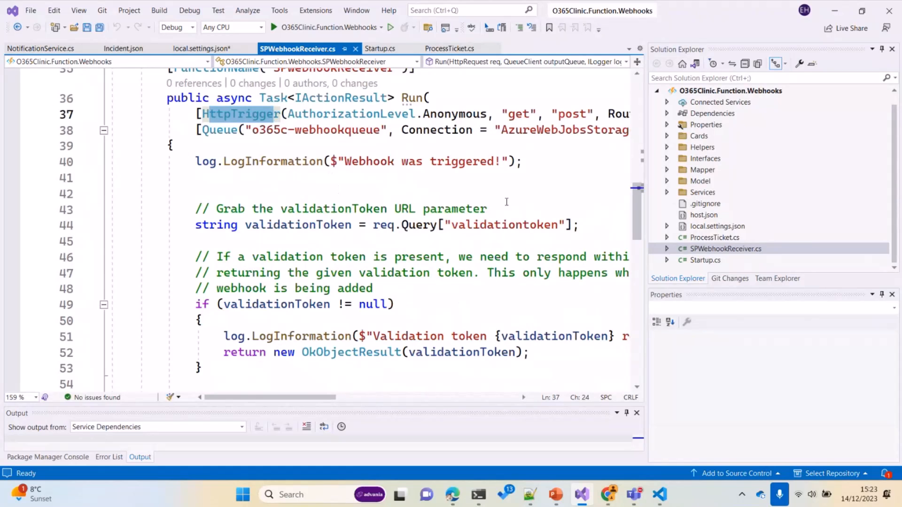
scroll(down, 3)
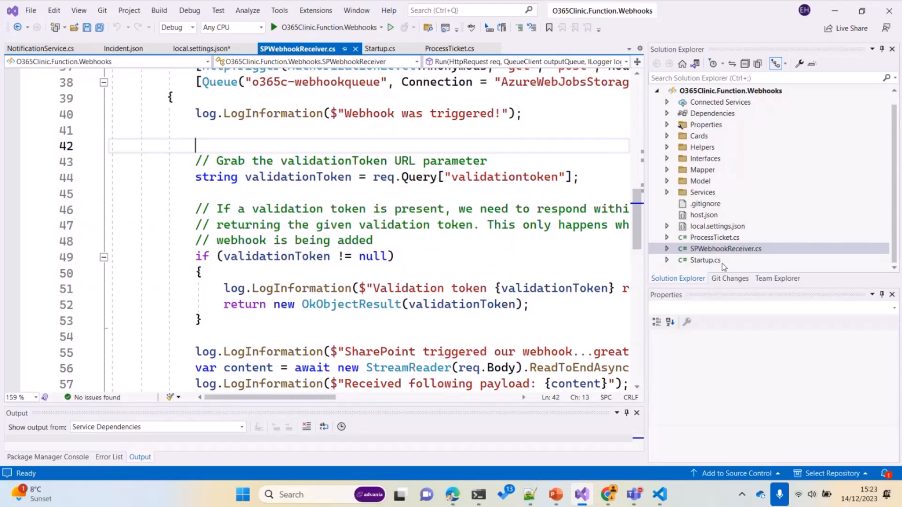
mouse_move(289, 283)
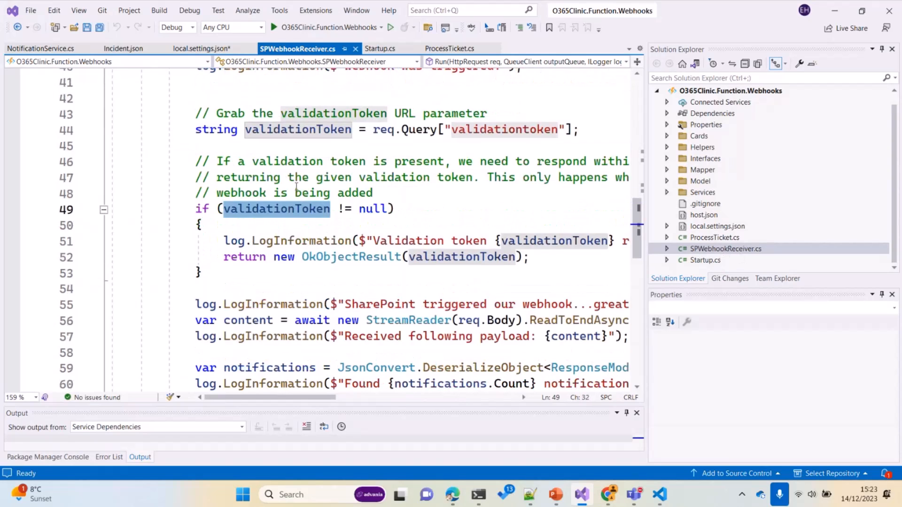
Walk through the validation token response and the notifications being added to the queue.
click(198, 225)
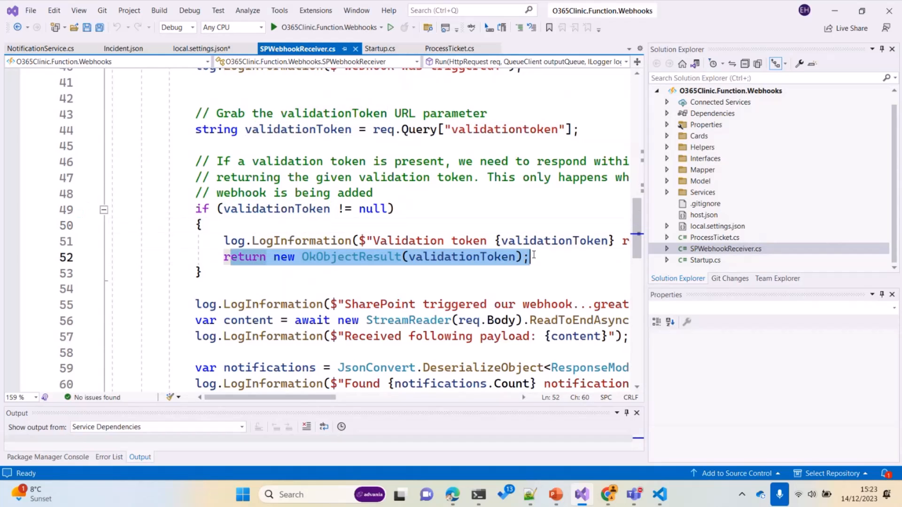
click(203, 273)
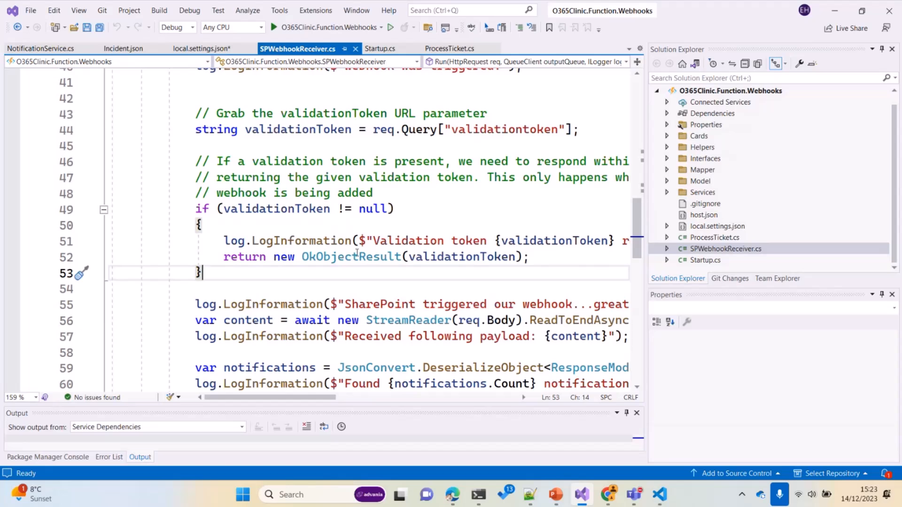
scroll(down, 3)
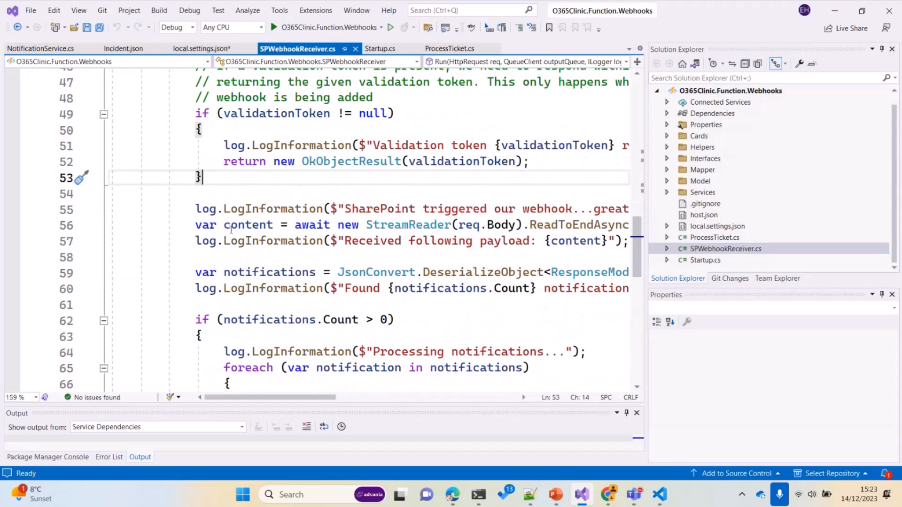
scroll(down, 3)
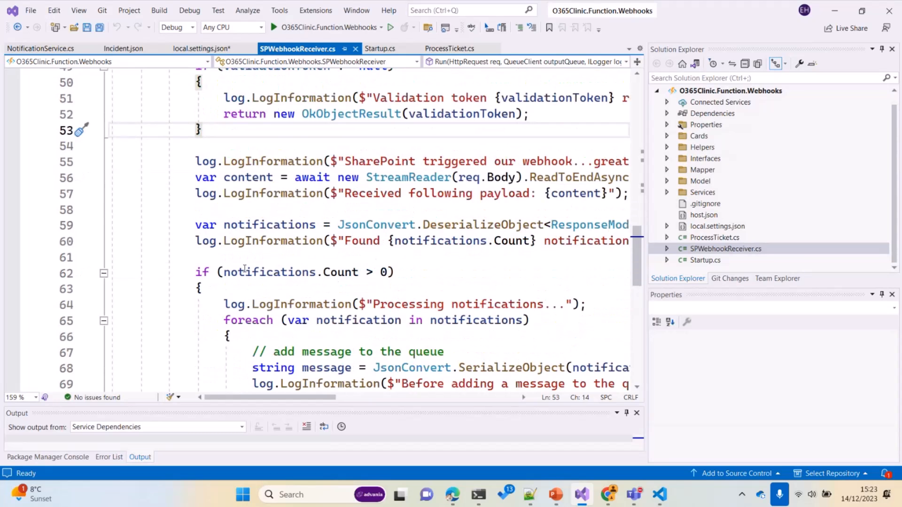
double_click(268, 273)
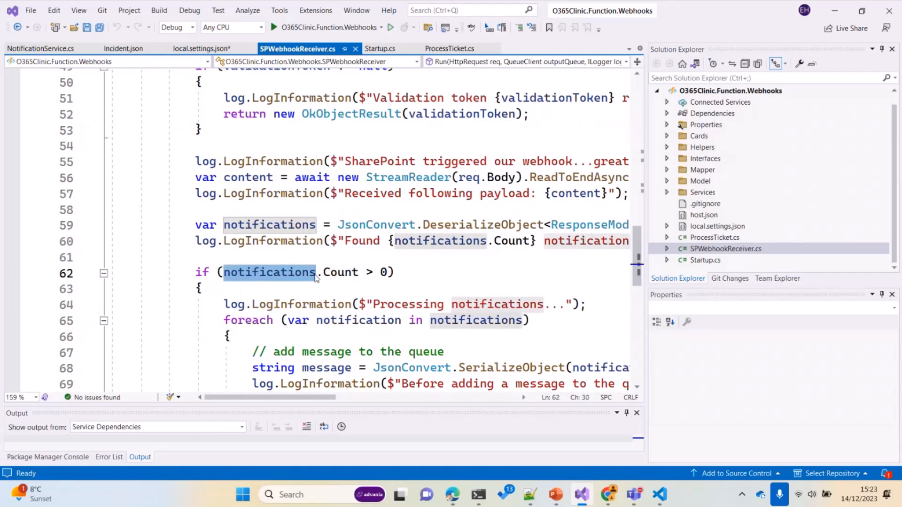
scroll(down, 3)
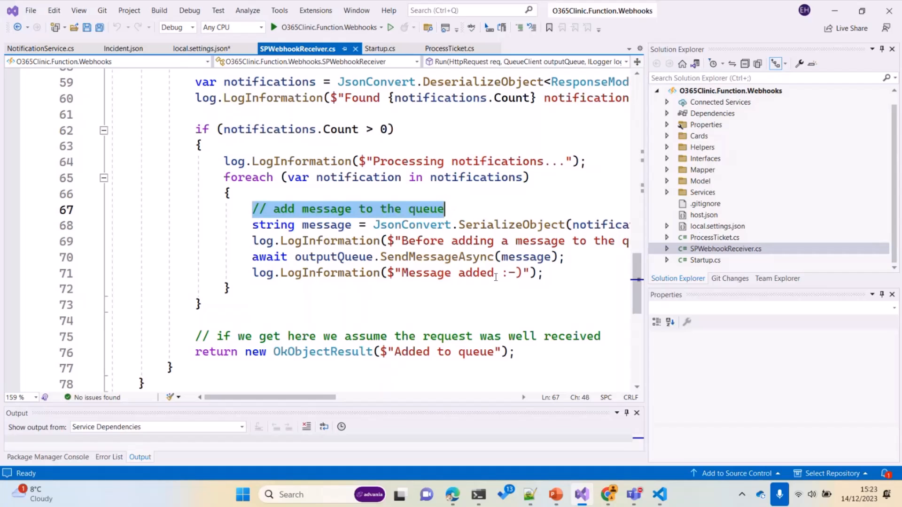
Review ProcessTicket.cs and bring up navigation options on its GetListRecentChanges call.
click(449, 48)
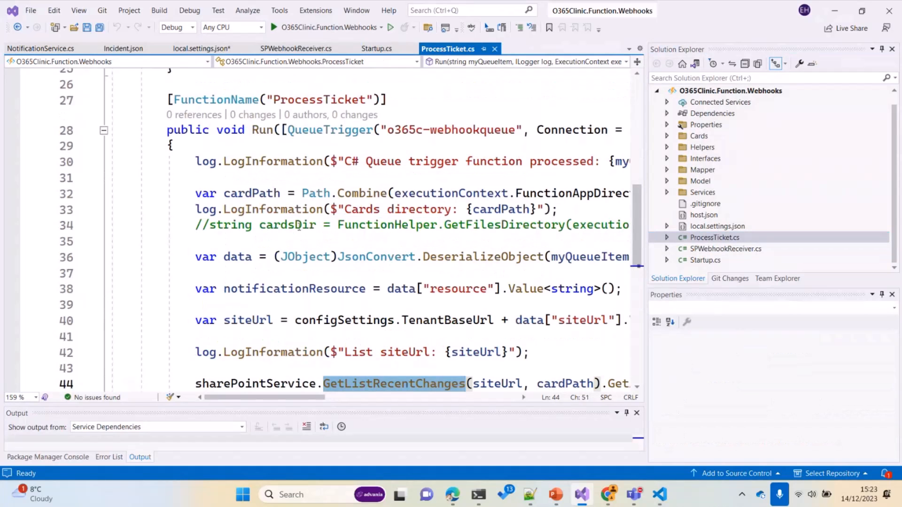
scroll(up, 3)
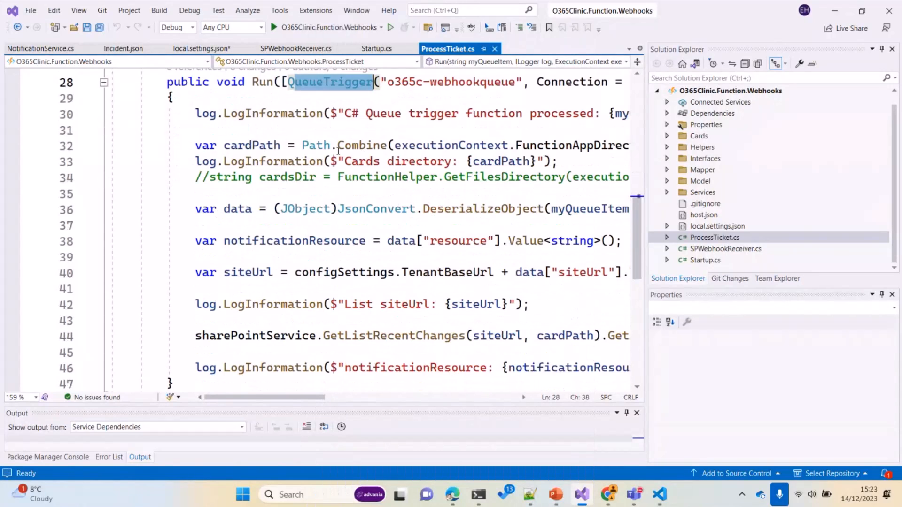
scroll(down, 3)
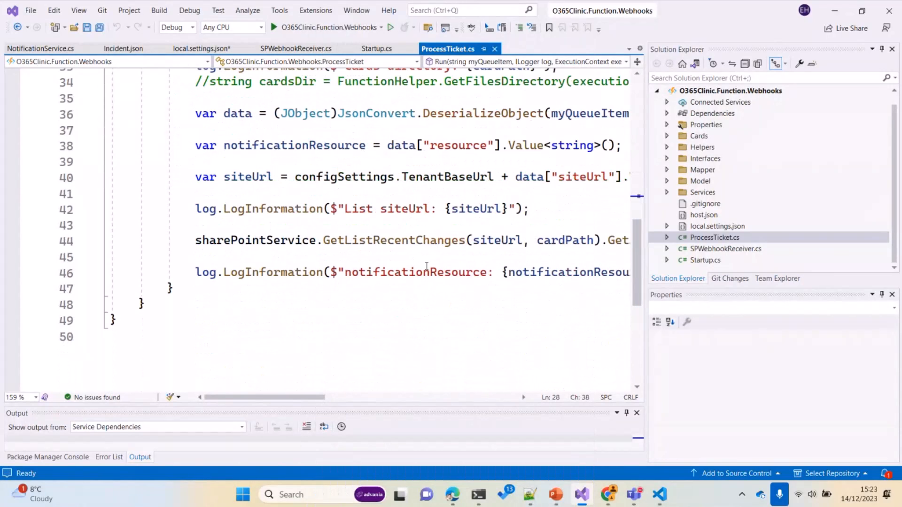
double_click(394, 239)
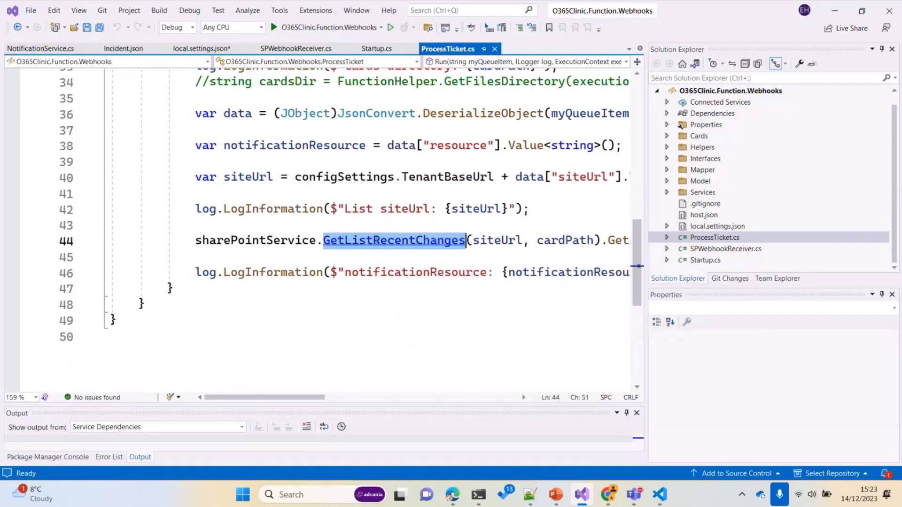
right_click(394, 240)
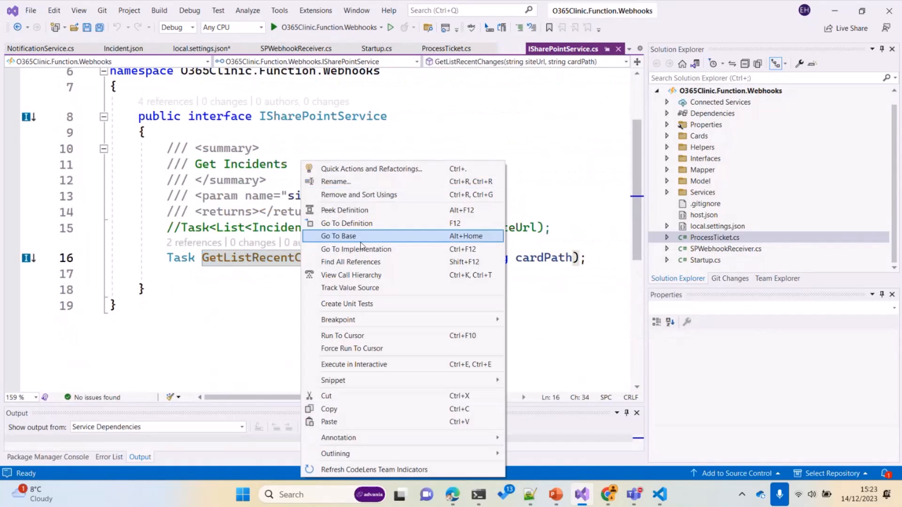
Jump into the GetListRecentChanges implementation and review its duration-based change window.
click(338, 236)
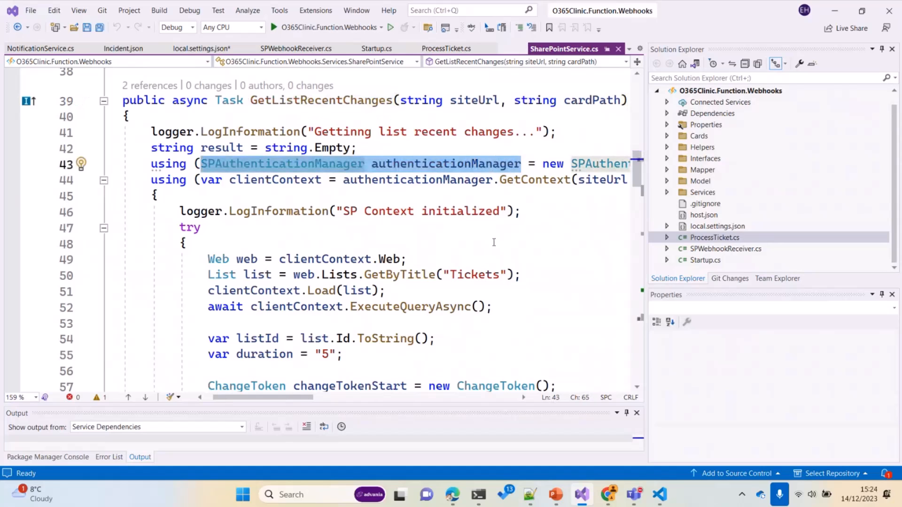
scroll(down, 3)
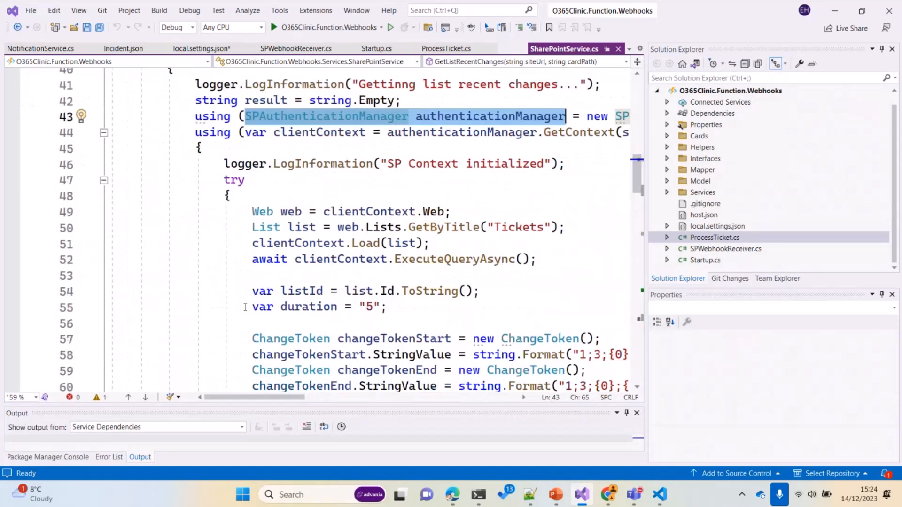
scroll(down, 3)
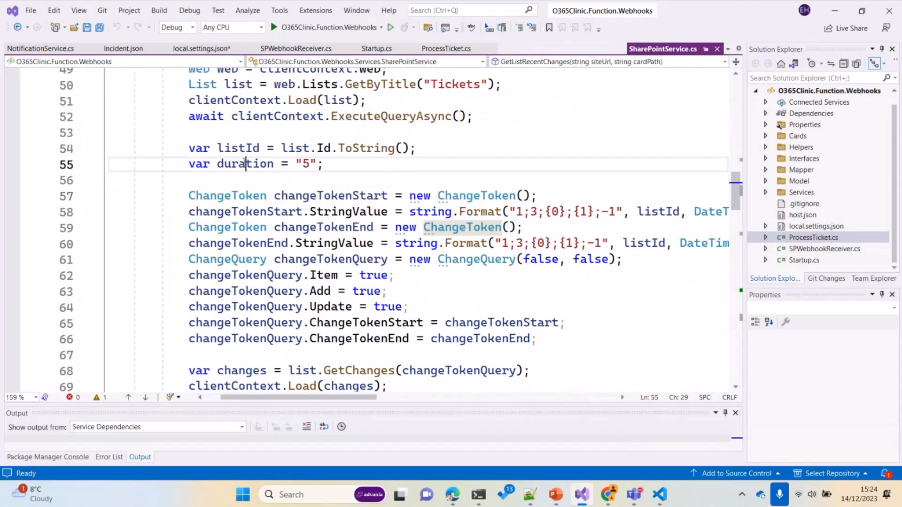
double_click(244, 163)
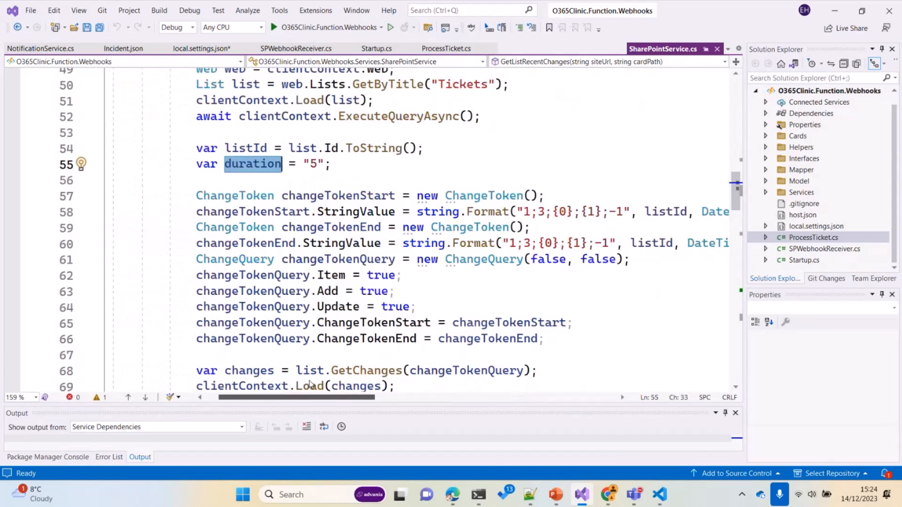
scroll(left, 3)
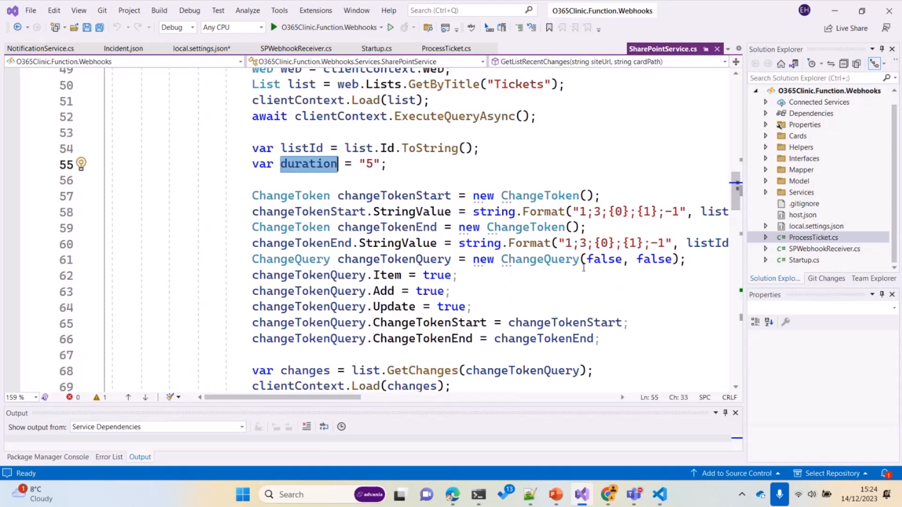
scroll(down, 3)
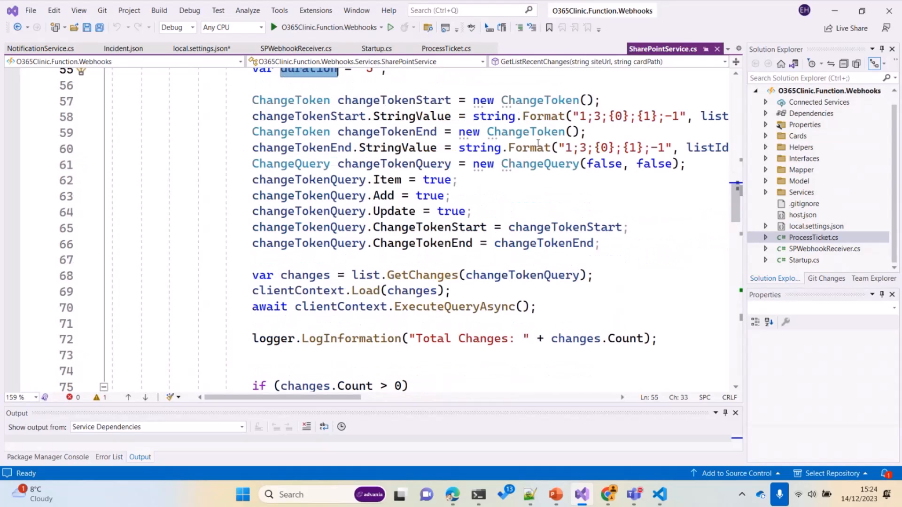
Highlight the change query's Item, Add and Update flags and continue down the method.
click(397, 179)
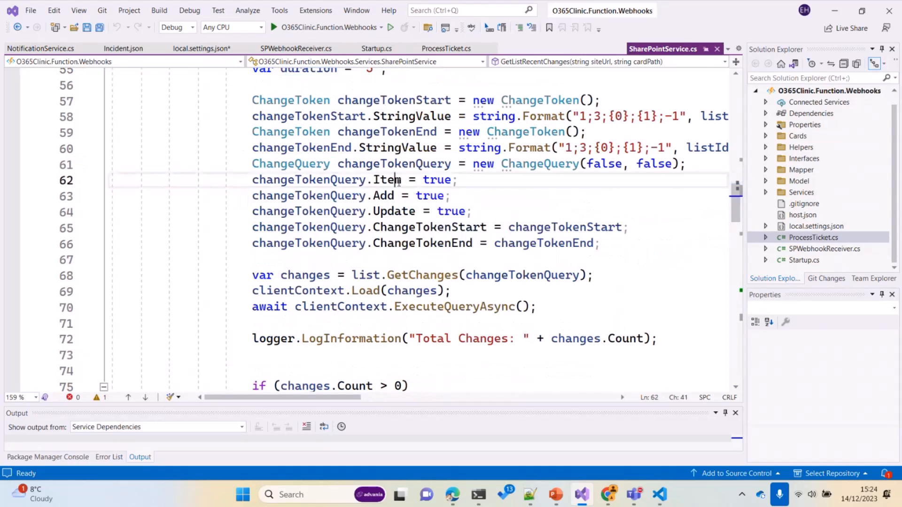
double_click(386, 180)
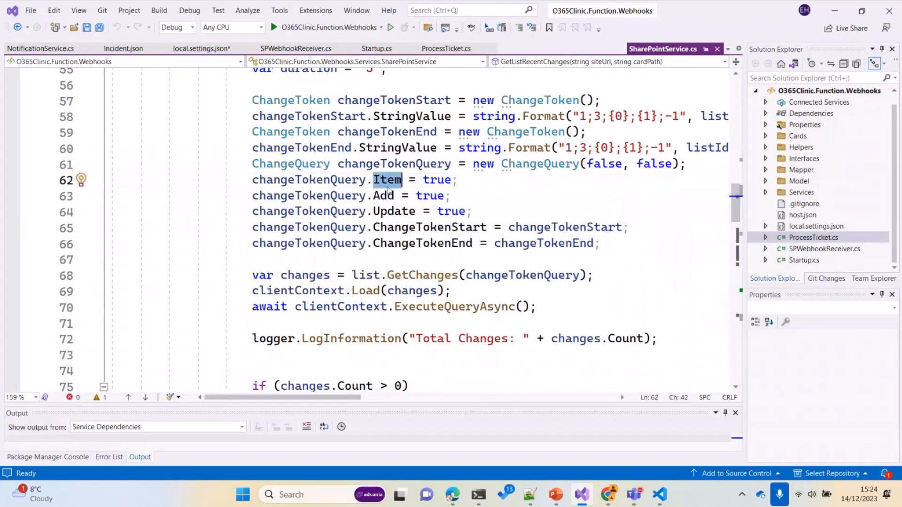
double_click(393, 211)
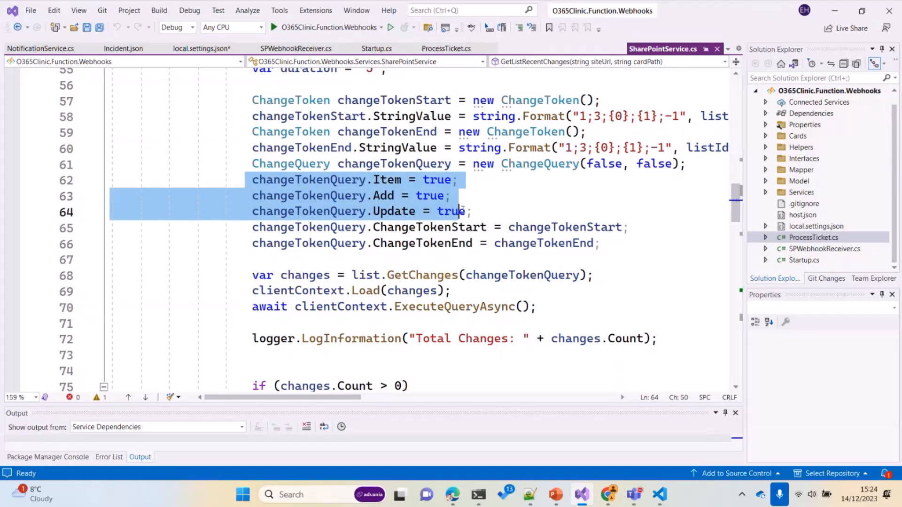
scroll(down, 3)
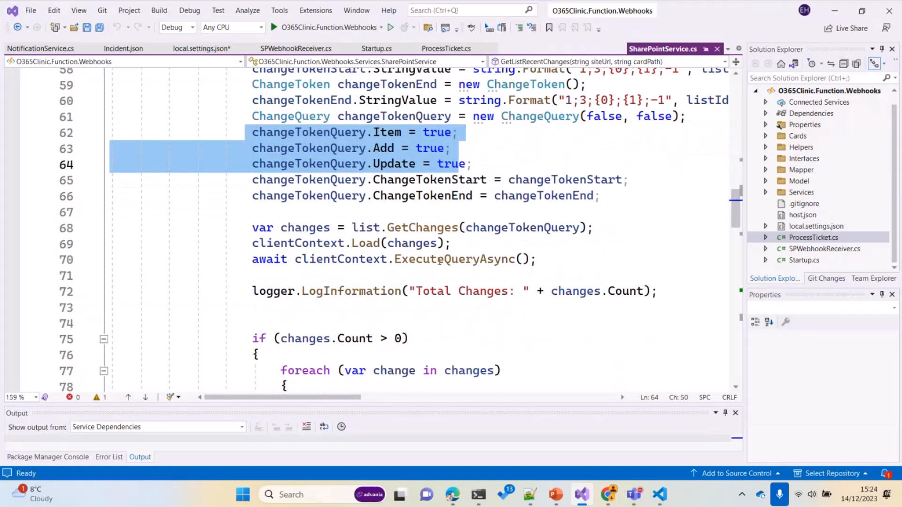
scroll(down, 3)
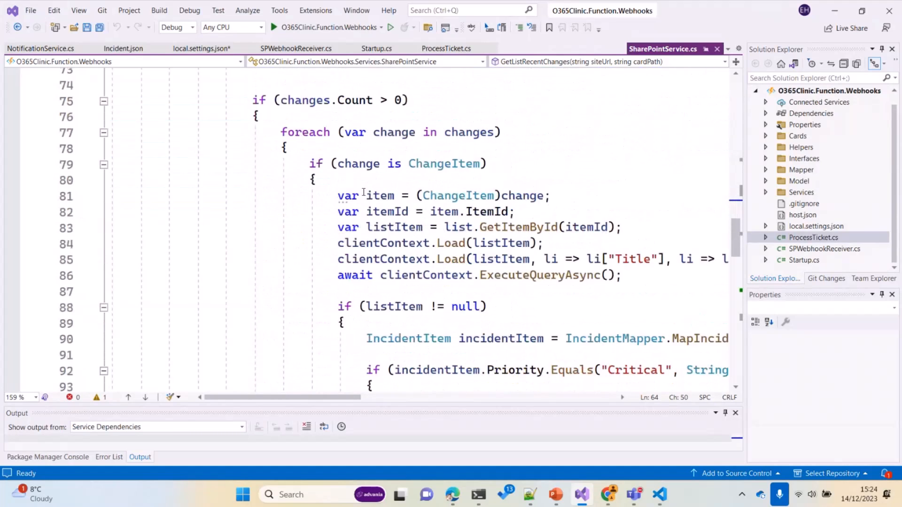
scroll(down, 3)
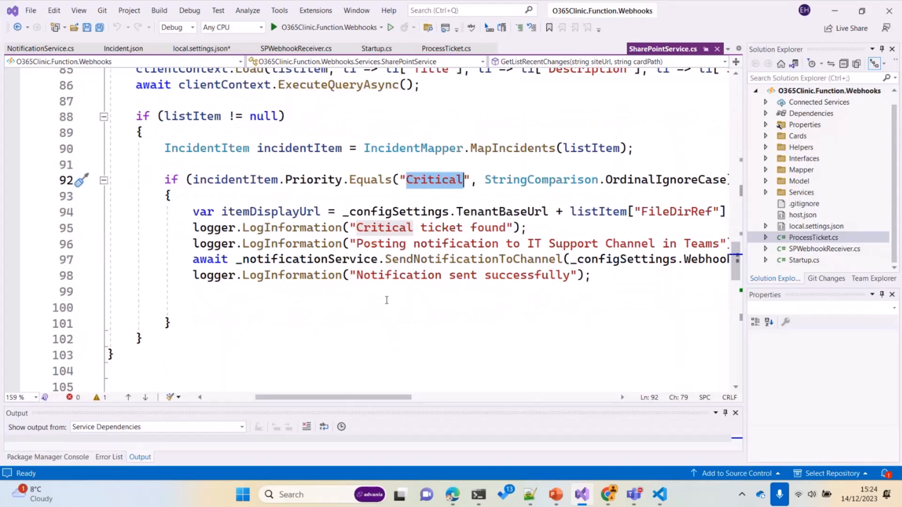
Highlight the Critical priority check and go to the SendNotificationToChannel definition in INotificationService.cs.
double_click(466, 259)
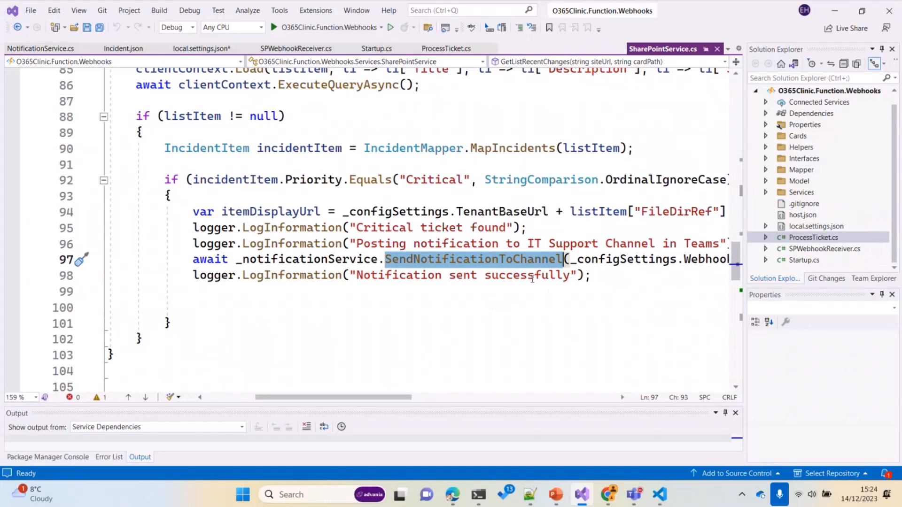
click(465, 260)
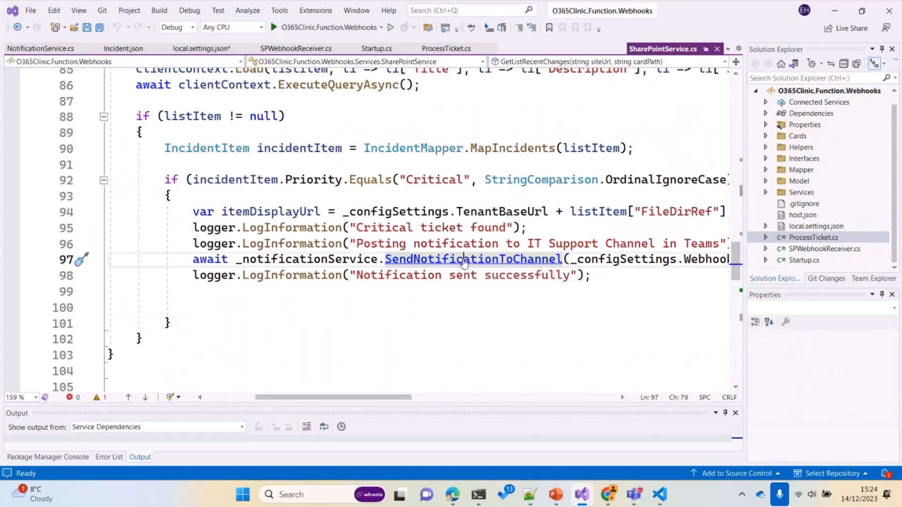
click(473, 259)
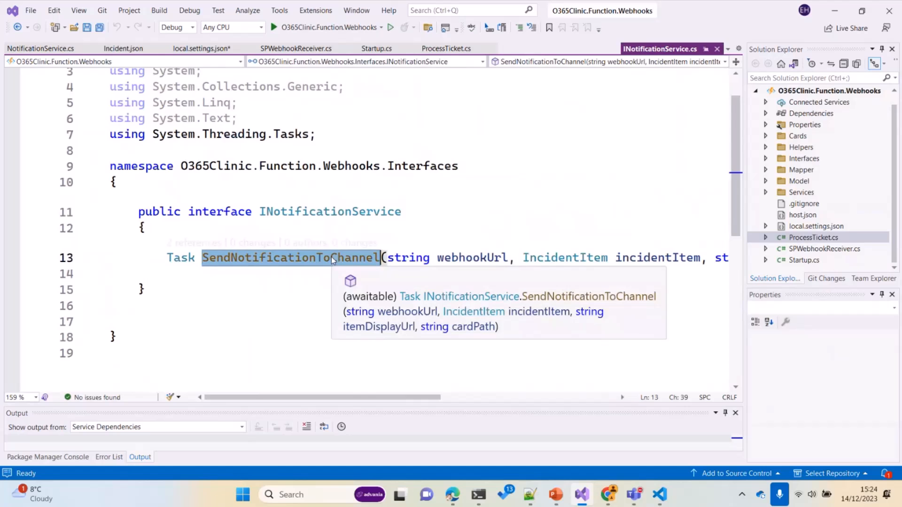
Go to the NotificationService implementation of SendNotificationToChannel and expand the Cards folder.
right_click(290, 257)
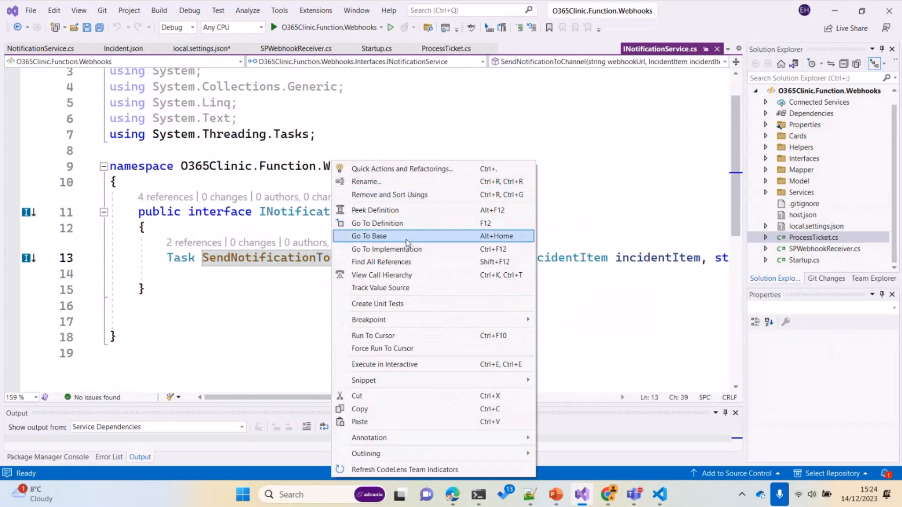
click(386, 249)
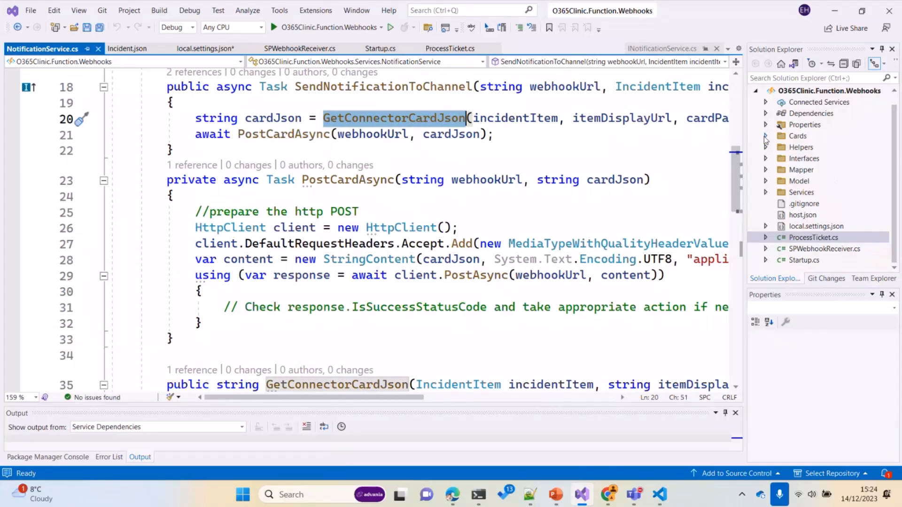
click(766, 136)
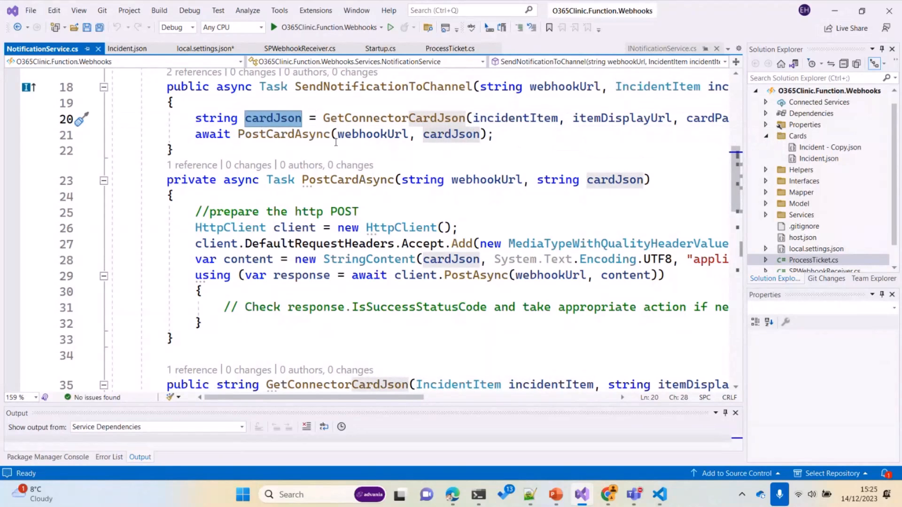
Review the PostCardAsync HTTP POST to the webhook, then return to the browser.
click(379, 134)
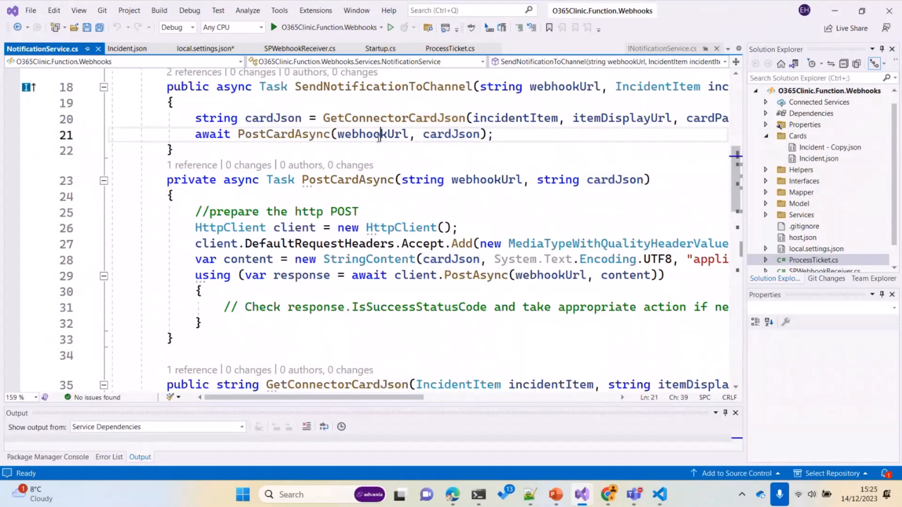
double_click(372, 135)
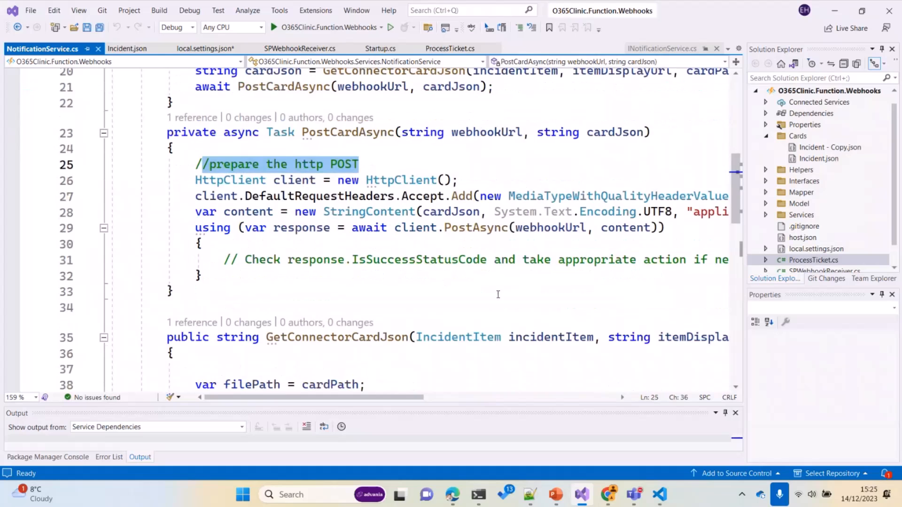
scroll(down, 3)
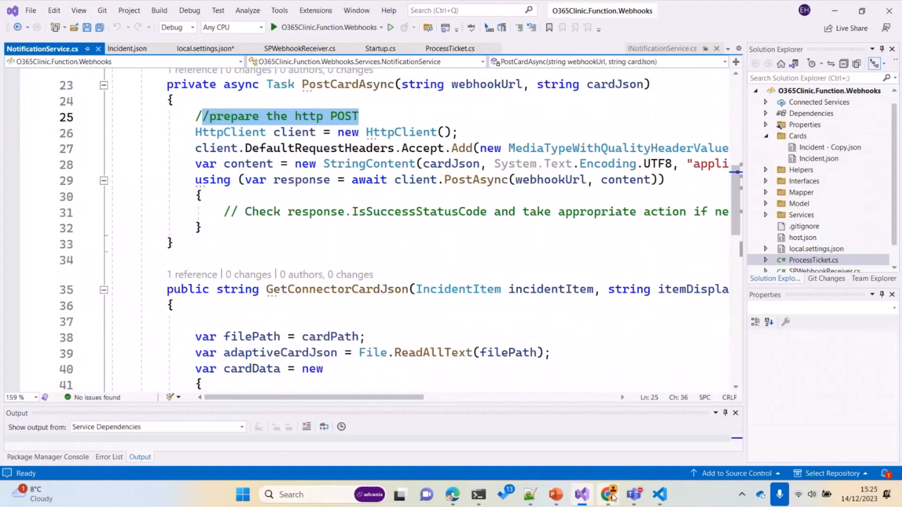
click(608, 495)
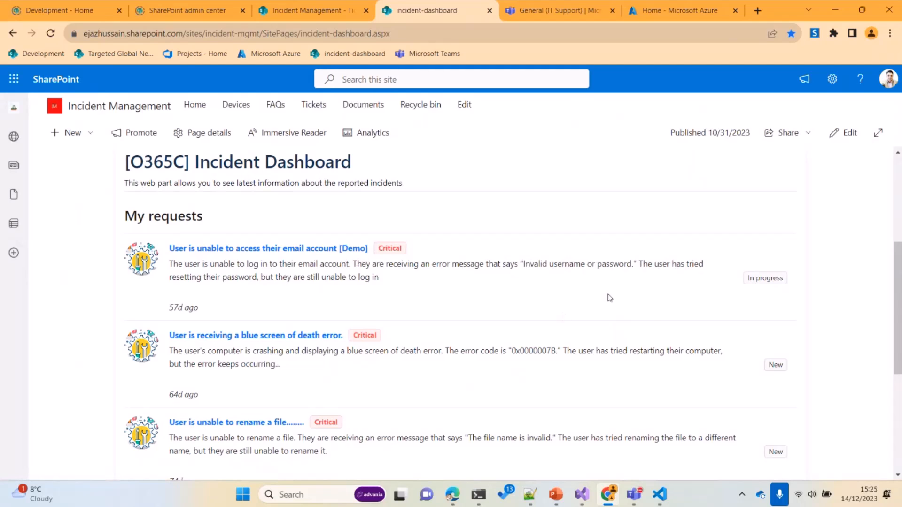
mouse_move(549, 10)
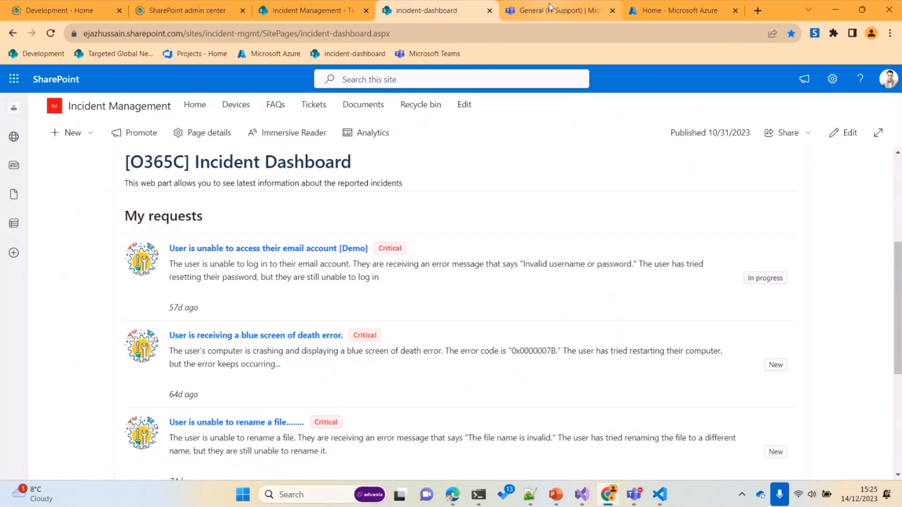
View the critical email-access card in the IT Support General channel and follow More info to its ticket.
click(555, 11)
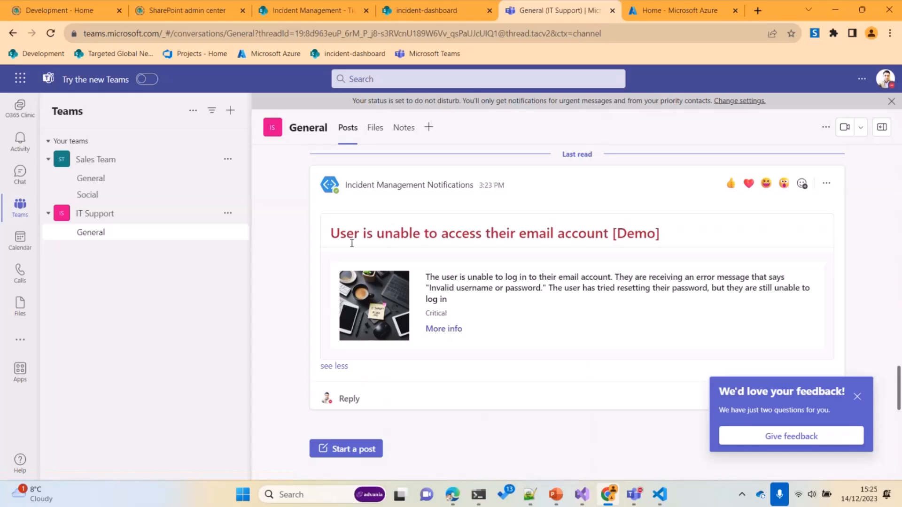
mouse_move(443, 328)
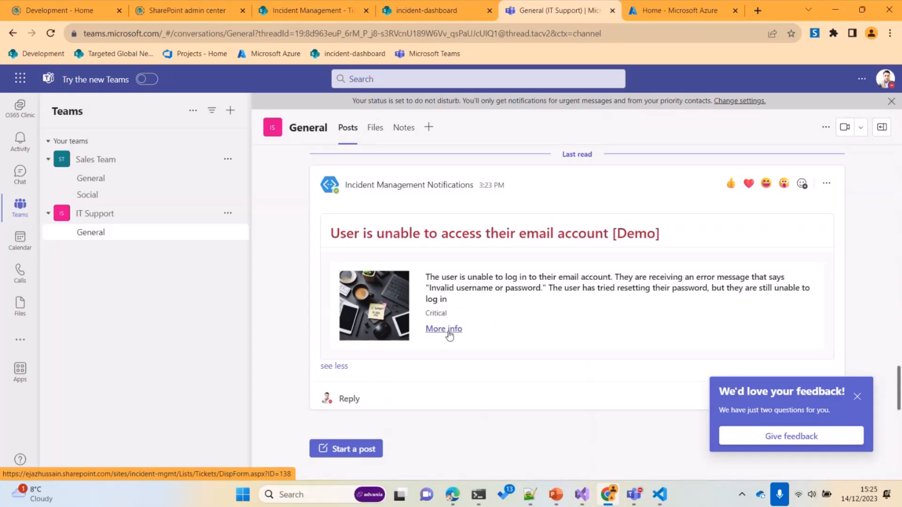
click(443, 329)
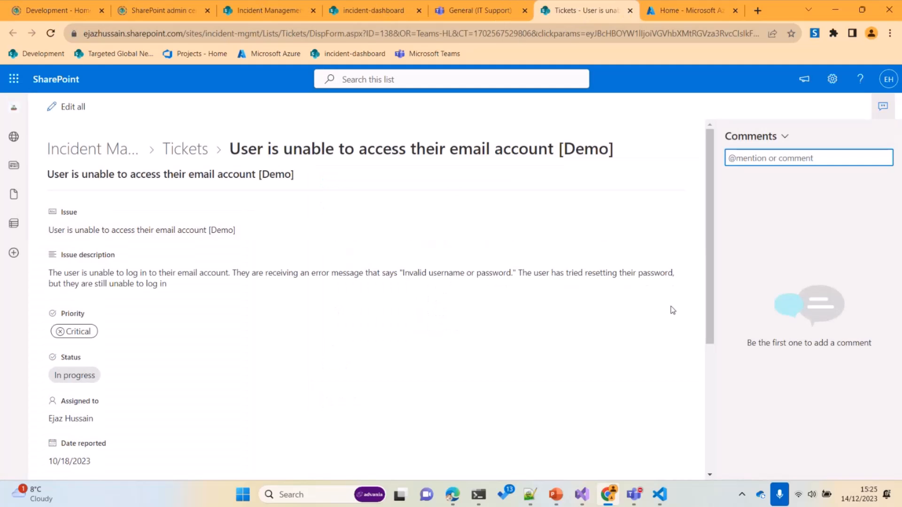